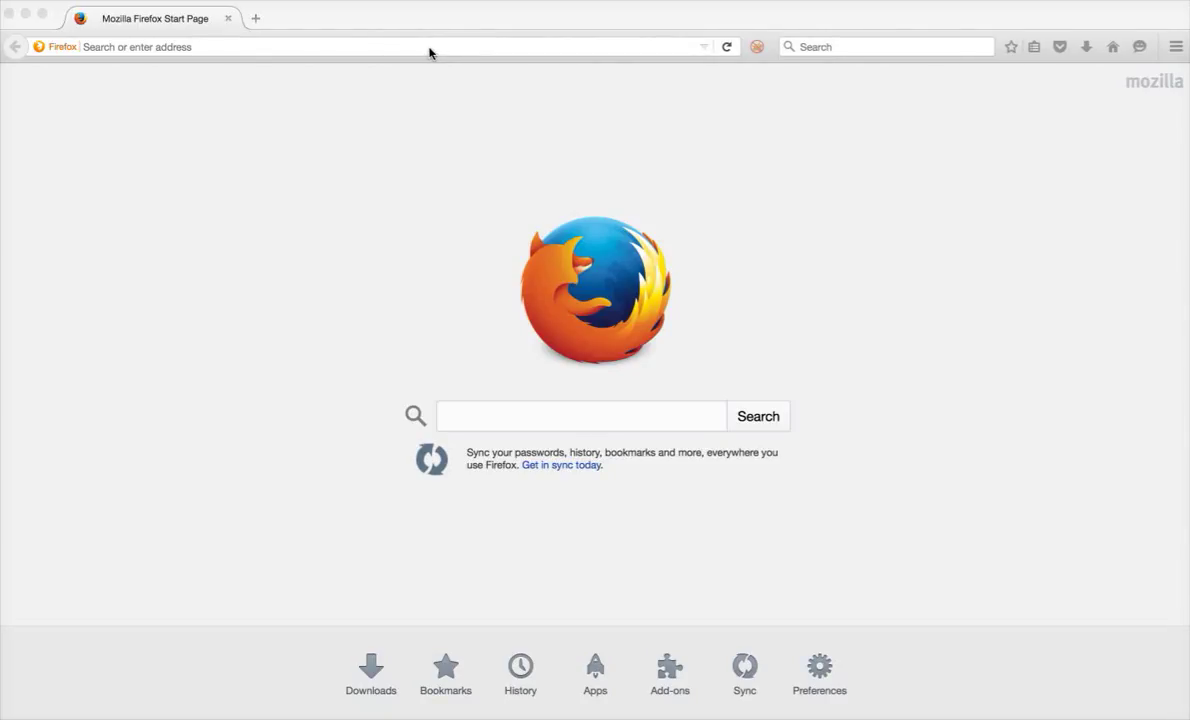
Step: Go to youtube.com and expand the channel's playlist list down to Amazon Web Services
left_click(430, 46)
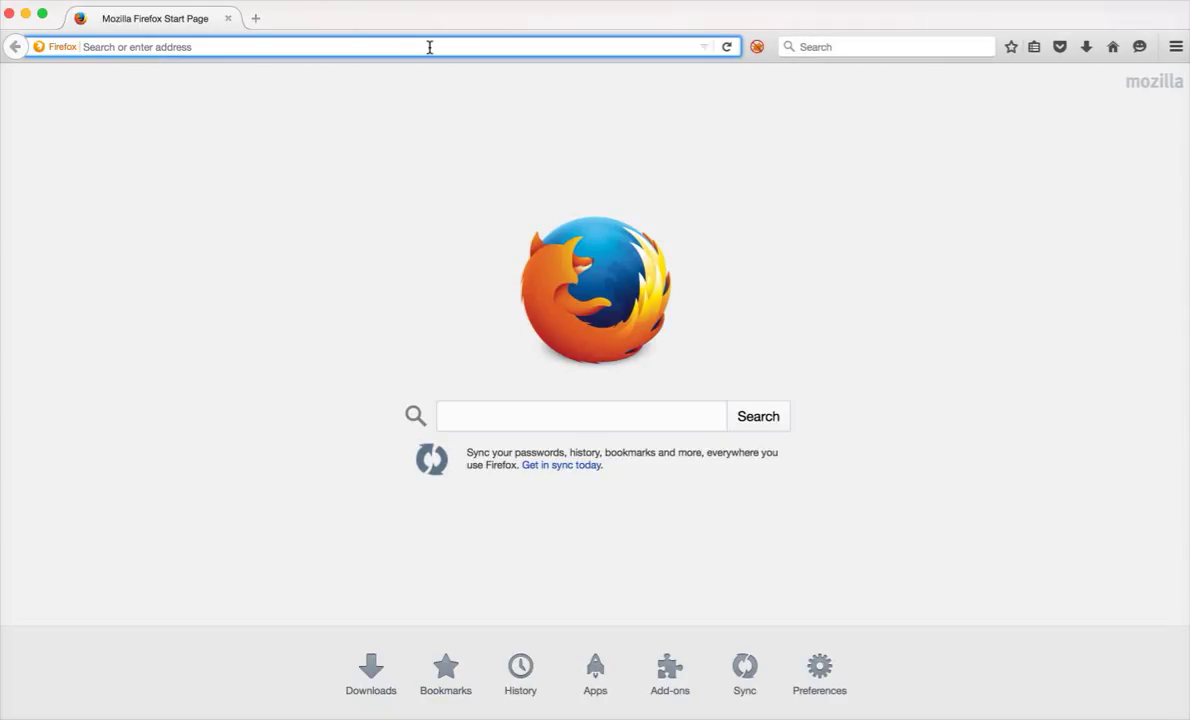
type("youtube.com/channel/UCakdSIPsJqiOLqylgoYmwQg")
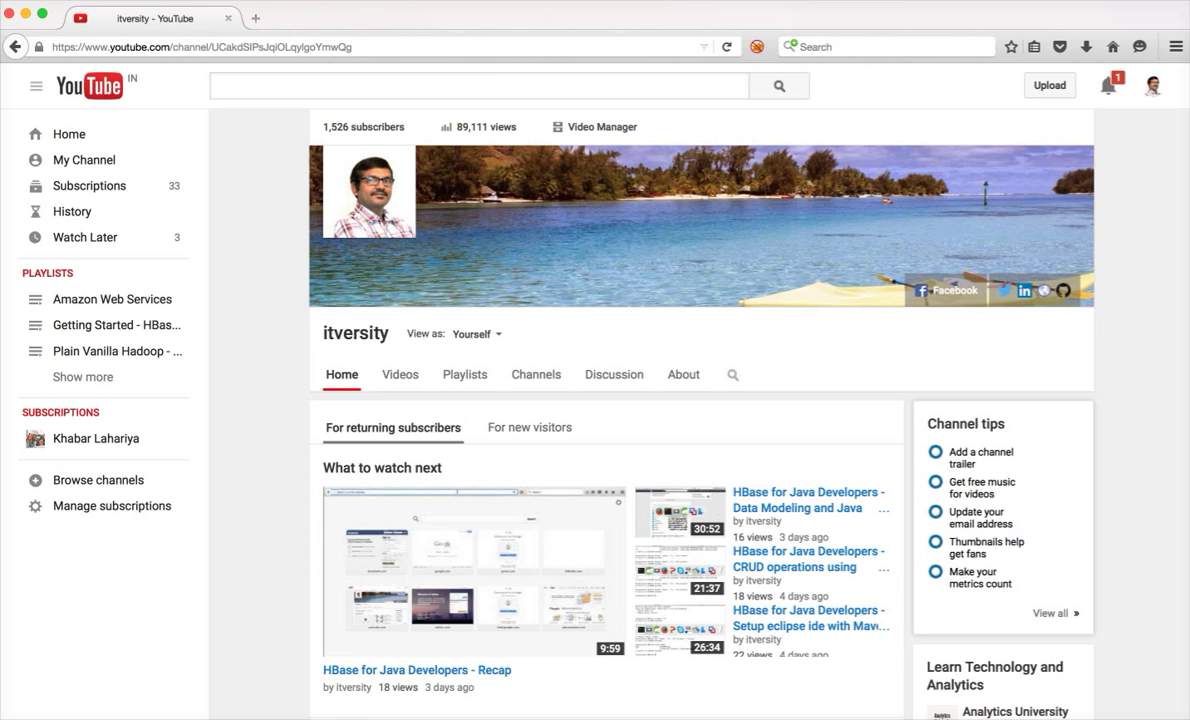
left_click(84, 376)
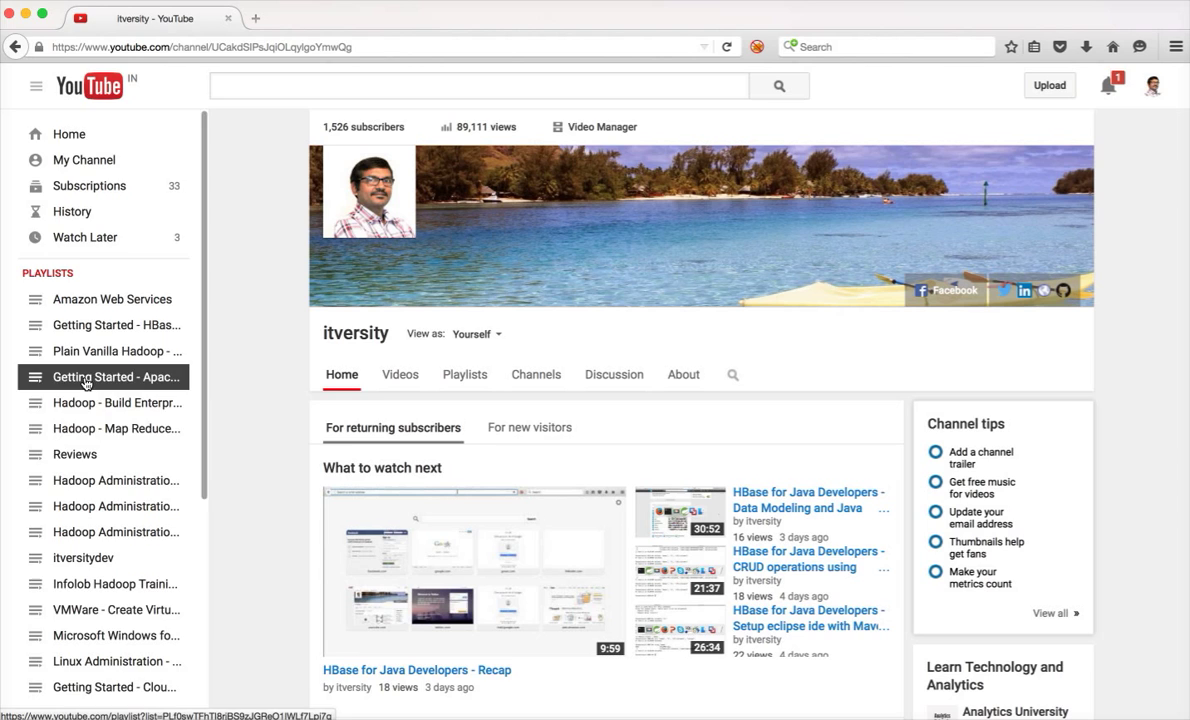
scroll("down", 3)
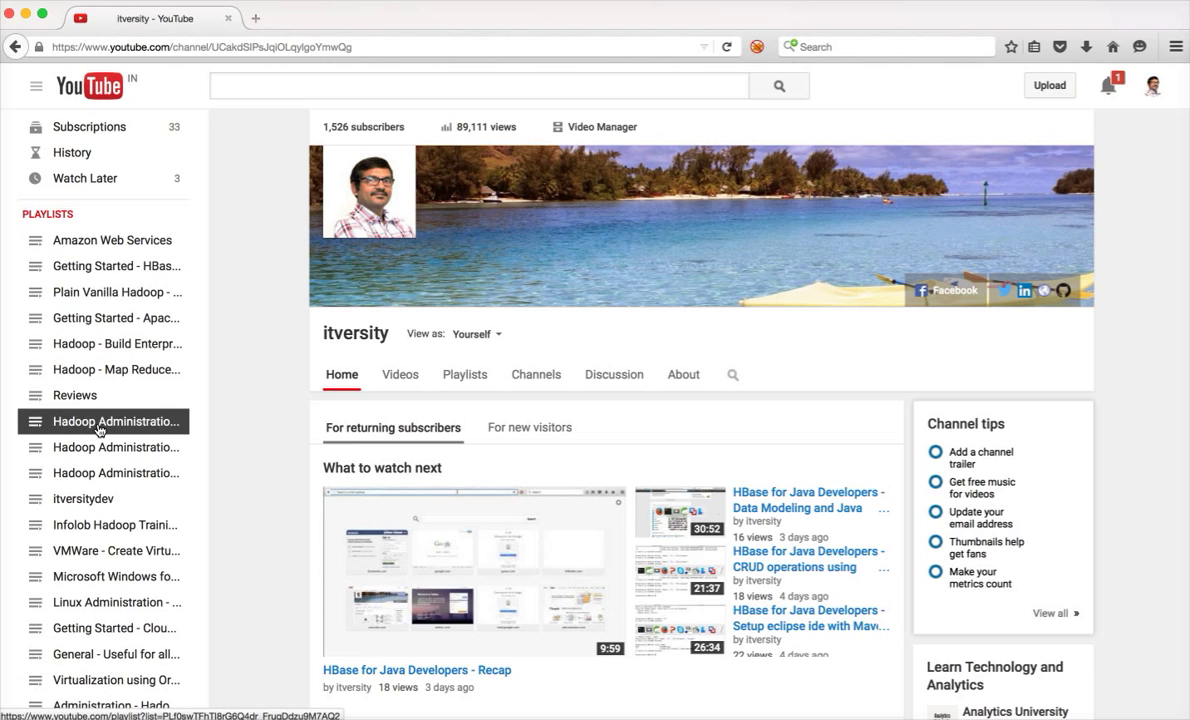
scroll("down", 3)
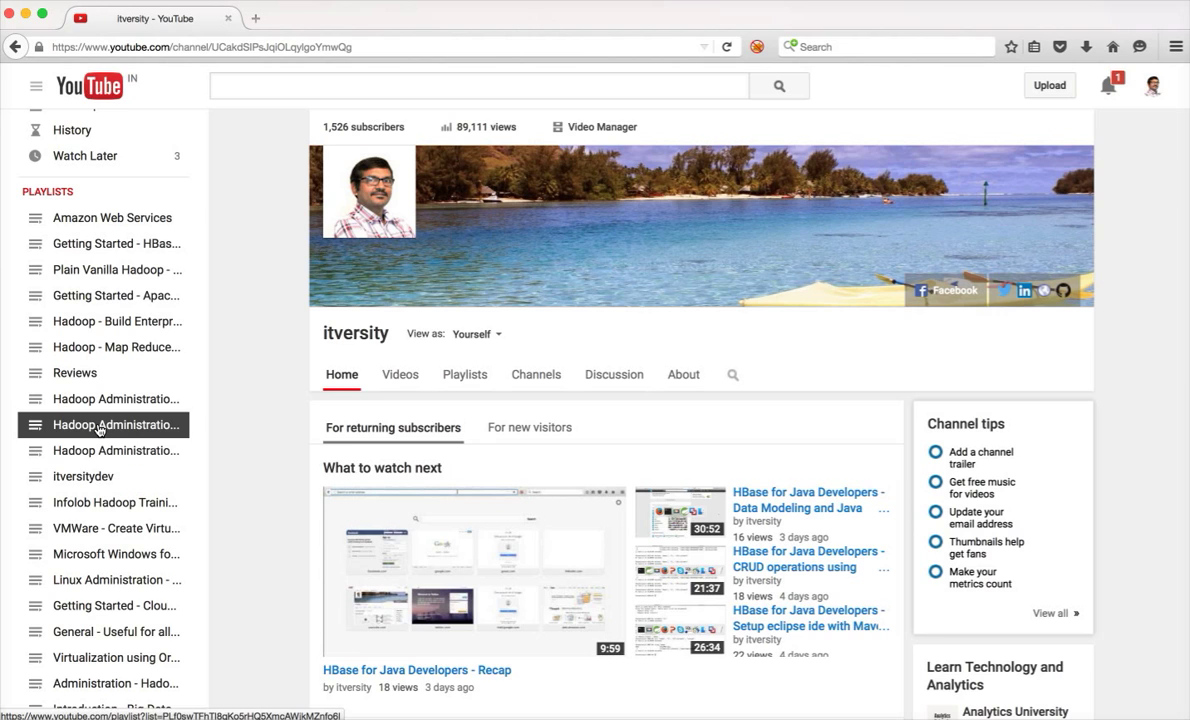
scroll("down", 3)
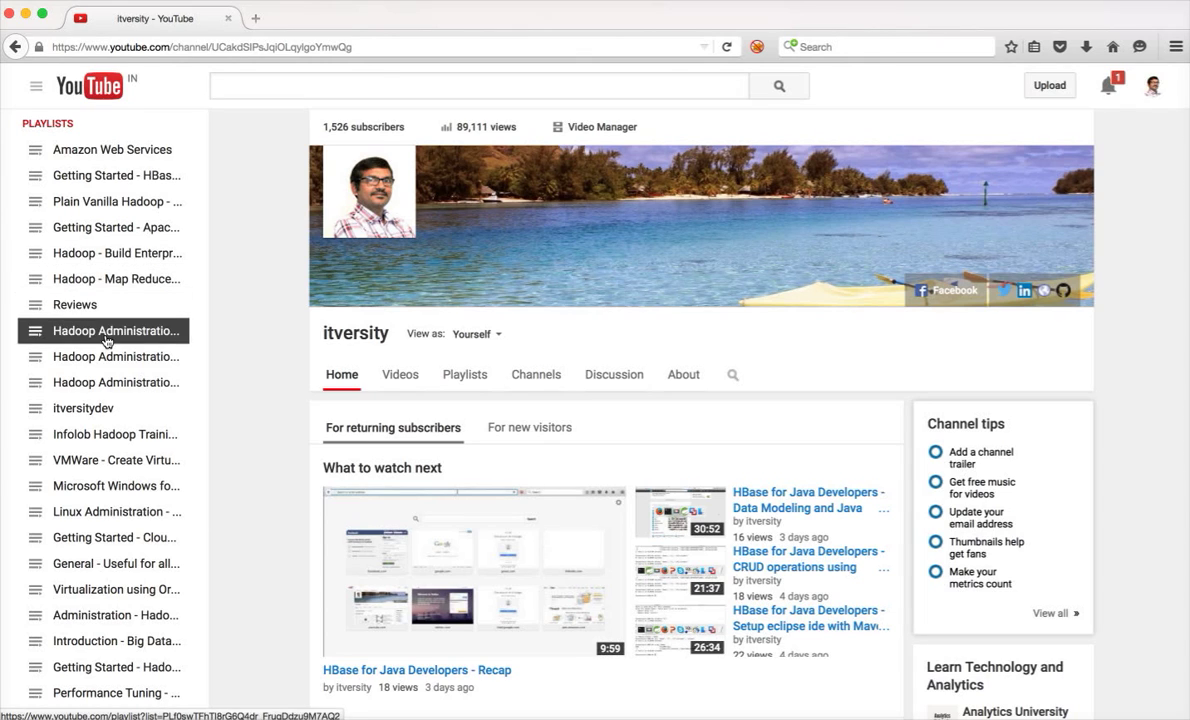
mouse_move(84, 408)
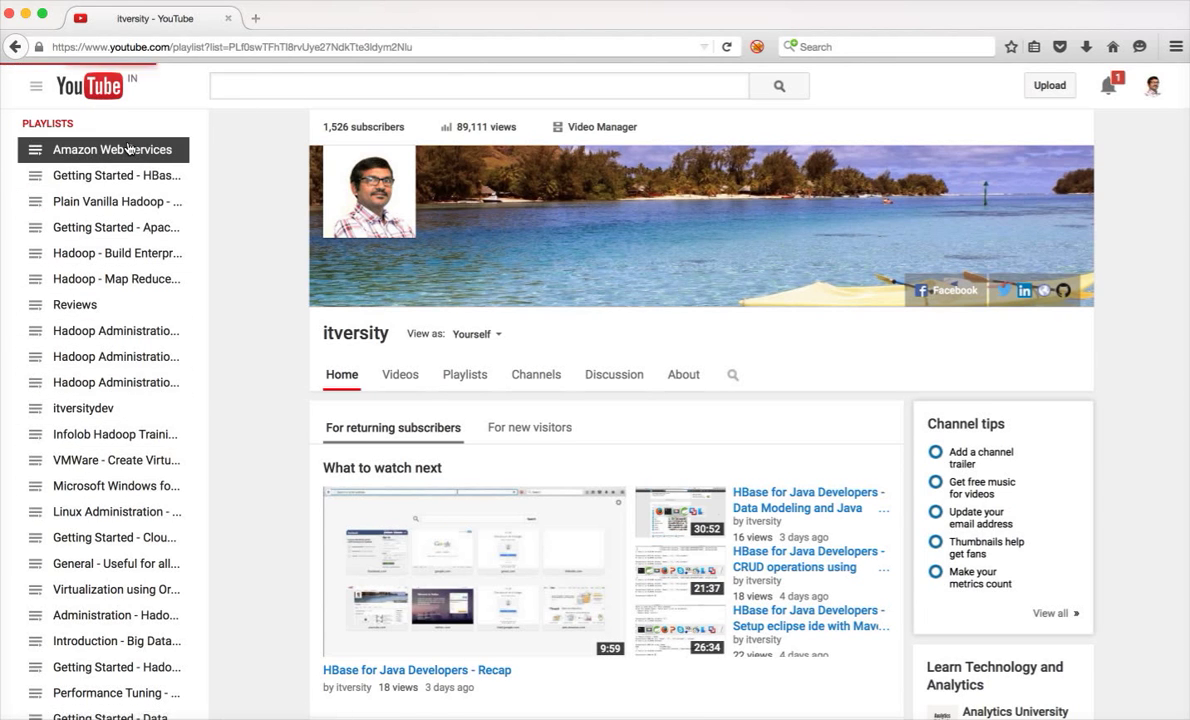
Step: Open the Amazon Web Services playlist, then switch over to the Terminal window
left_click(112, 148)
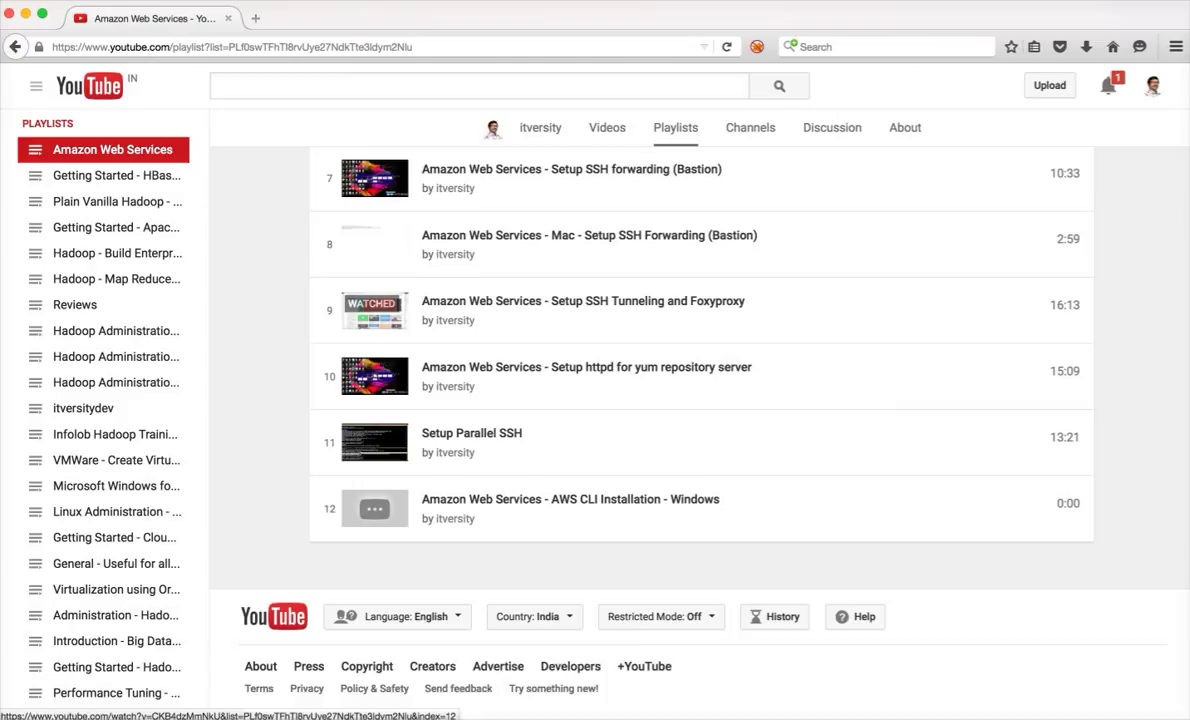
left_click(346, 694)
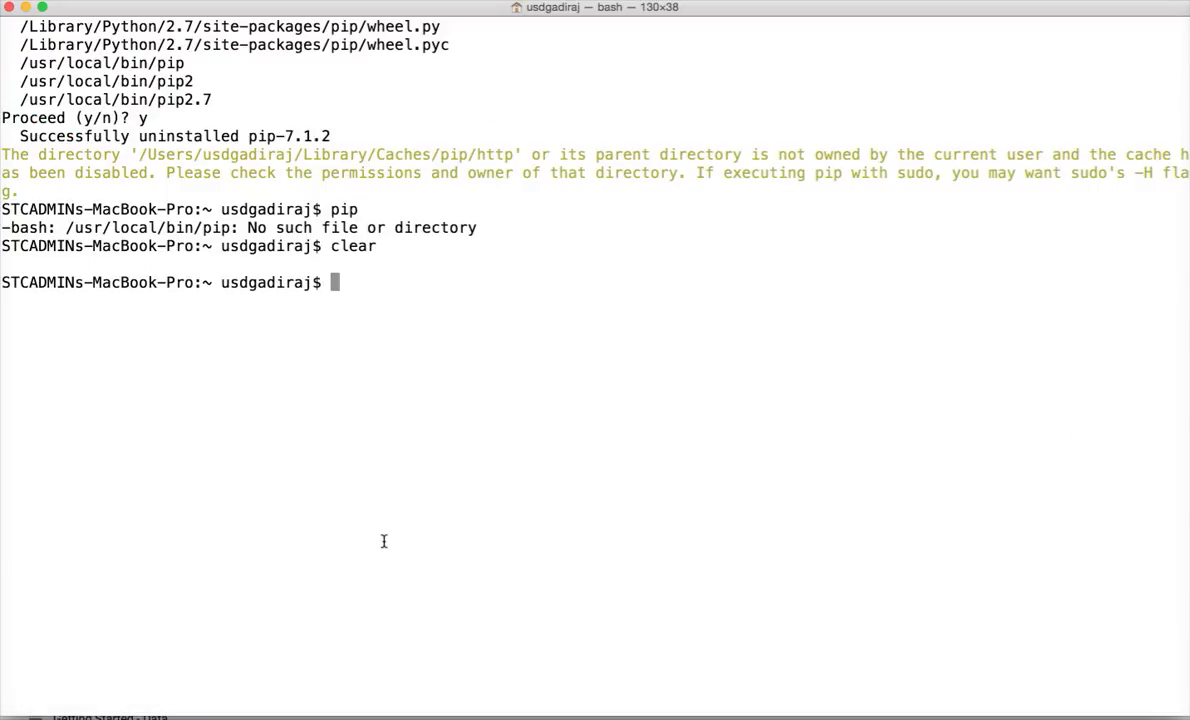
Step: Start bash and check python --version, confirming pip is missing and Python 2.7.10 is installed
type("bash")
type("pi")
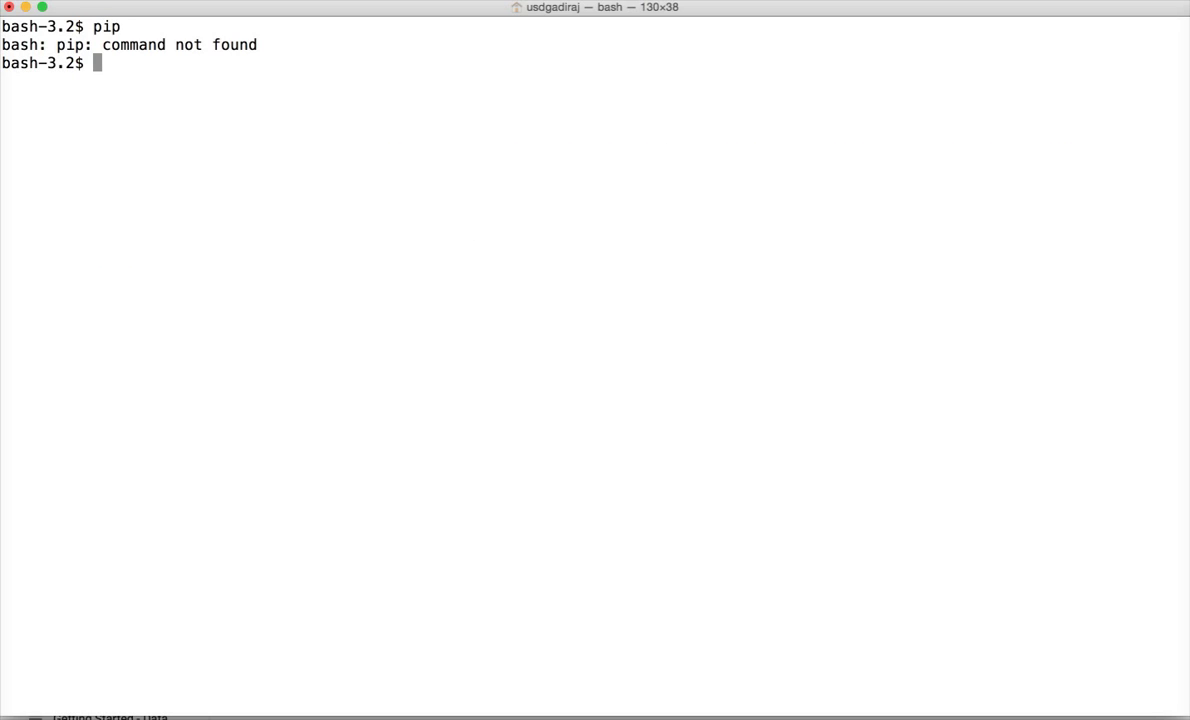
type("python --version")
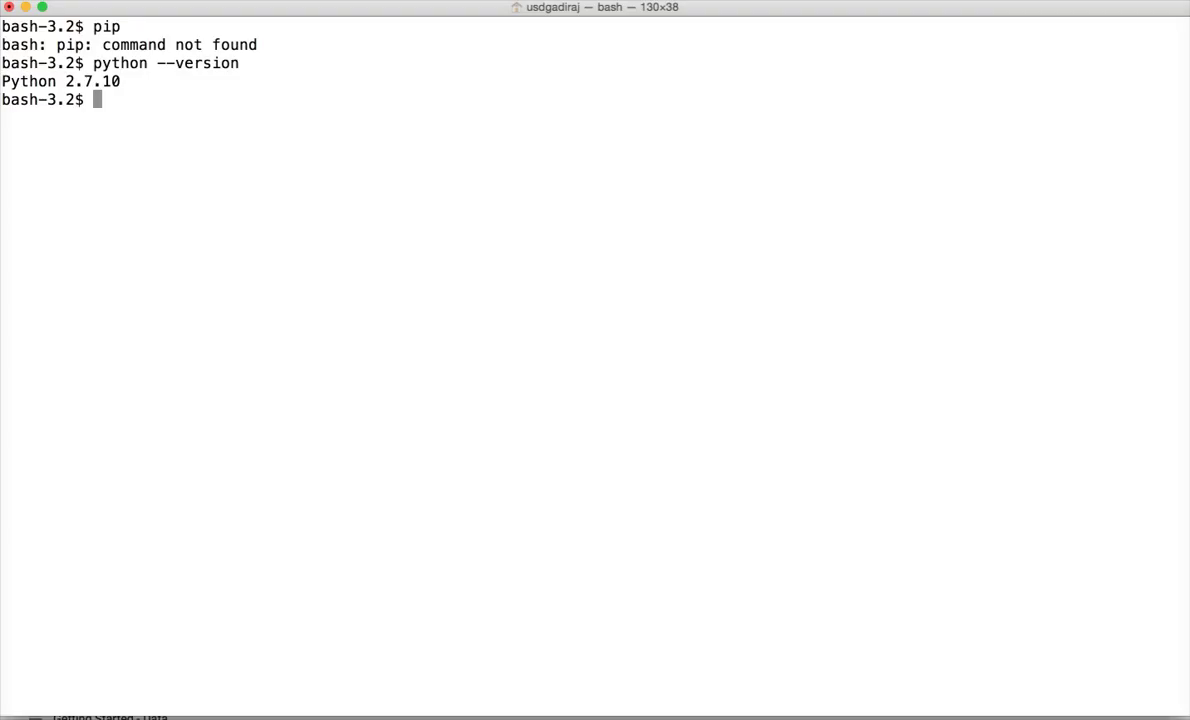
mouse_move(442, 694)
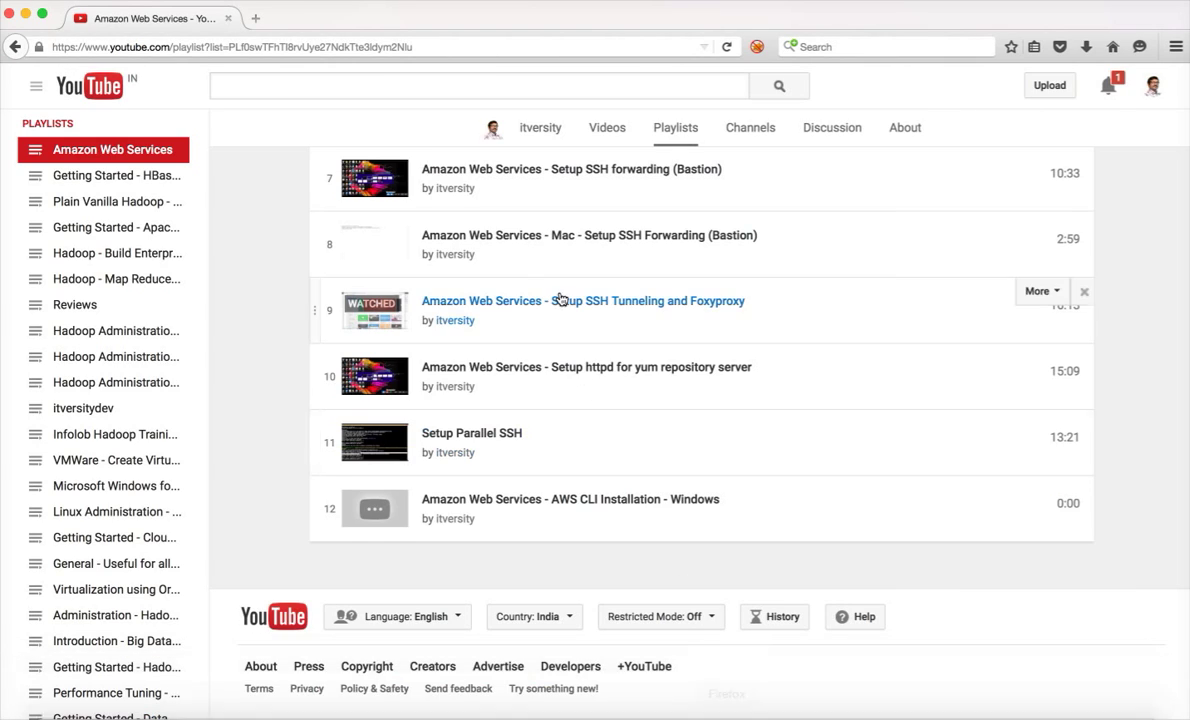
Step: Search Google for amazon command line interface, reach the AWS CLI page and follow its pip link
left_click(256, 18)
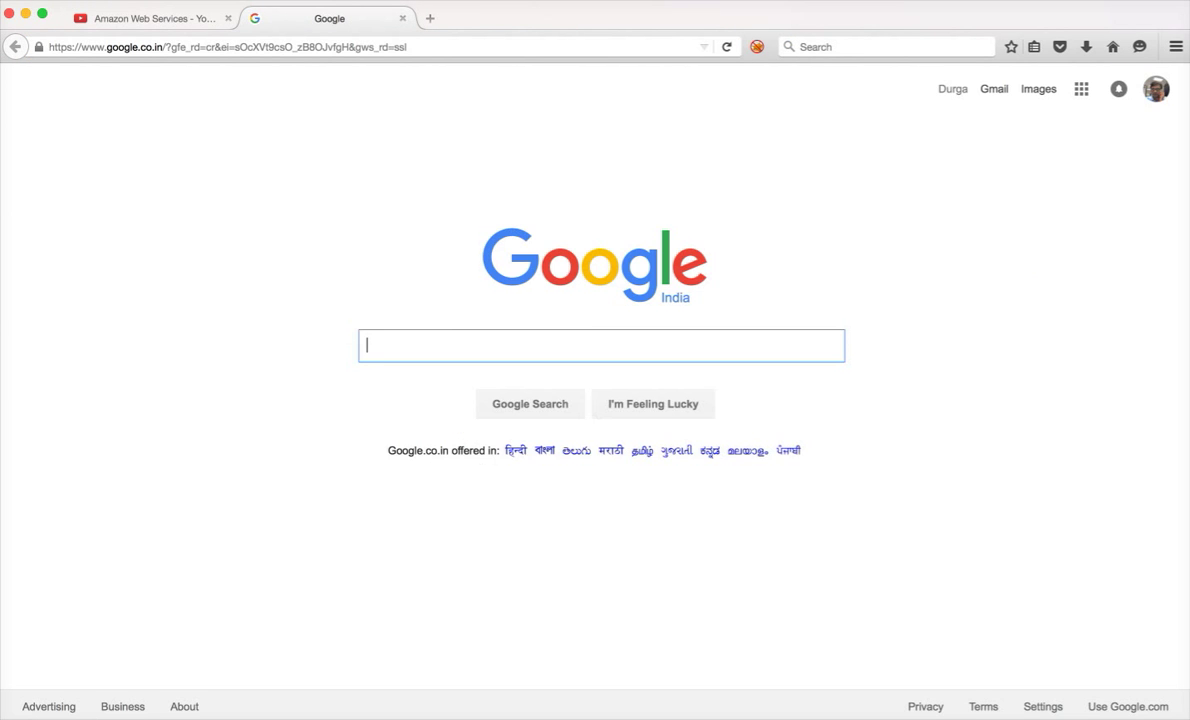
type("p")
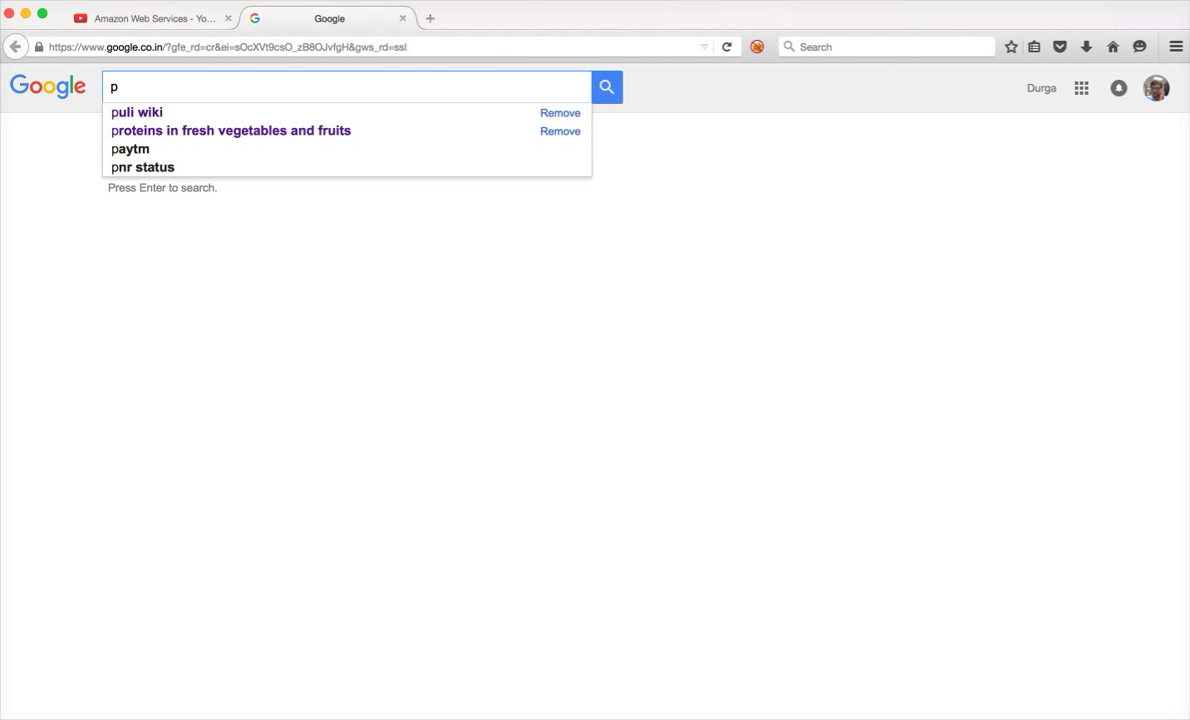
type("amazon comman")
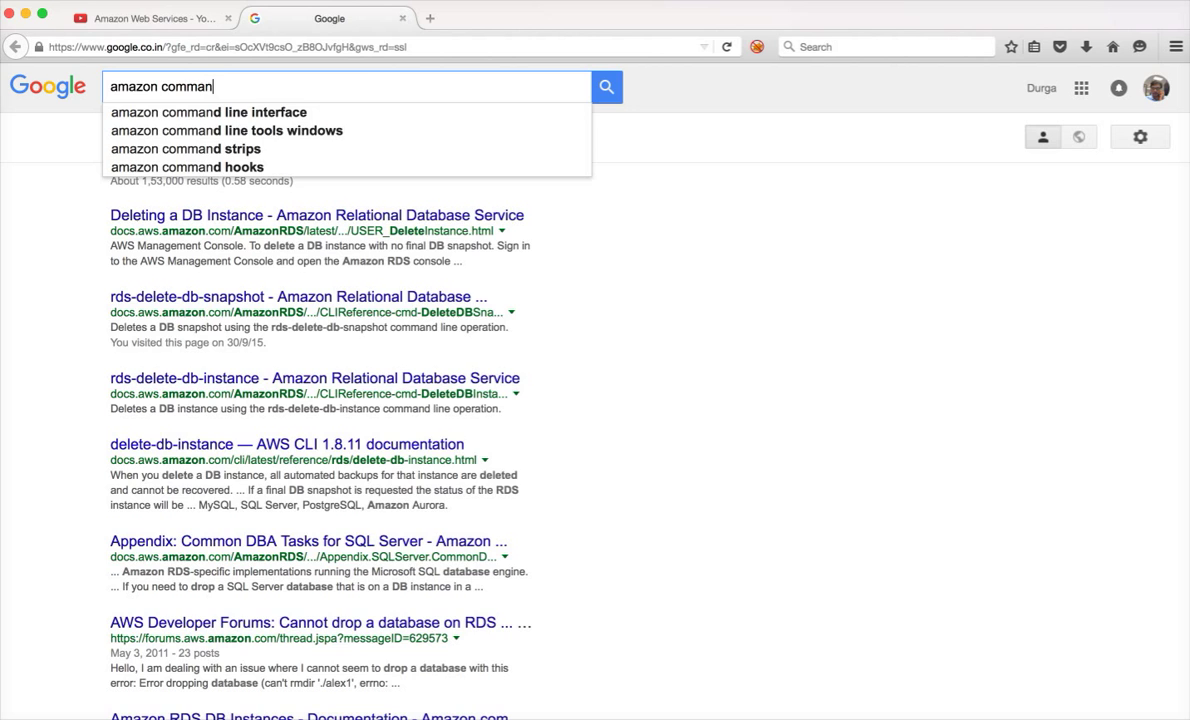
left_click(208, 112)
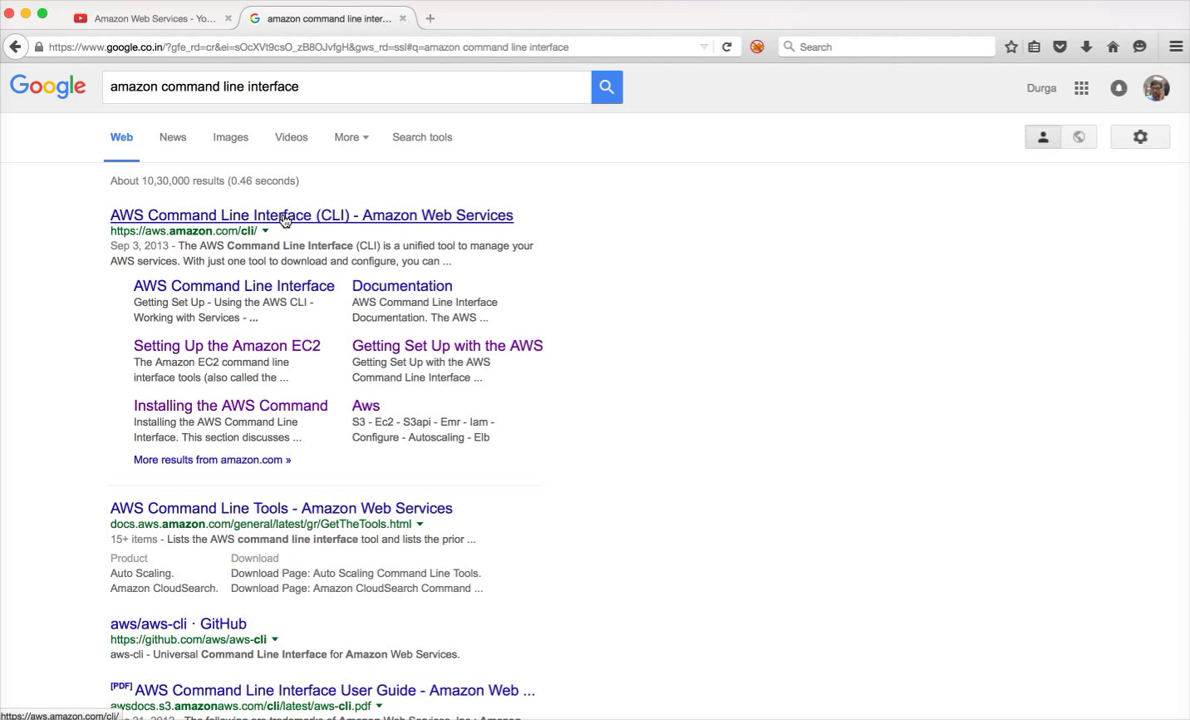
left_click(312, 216)
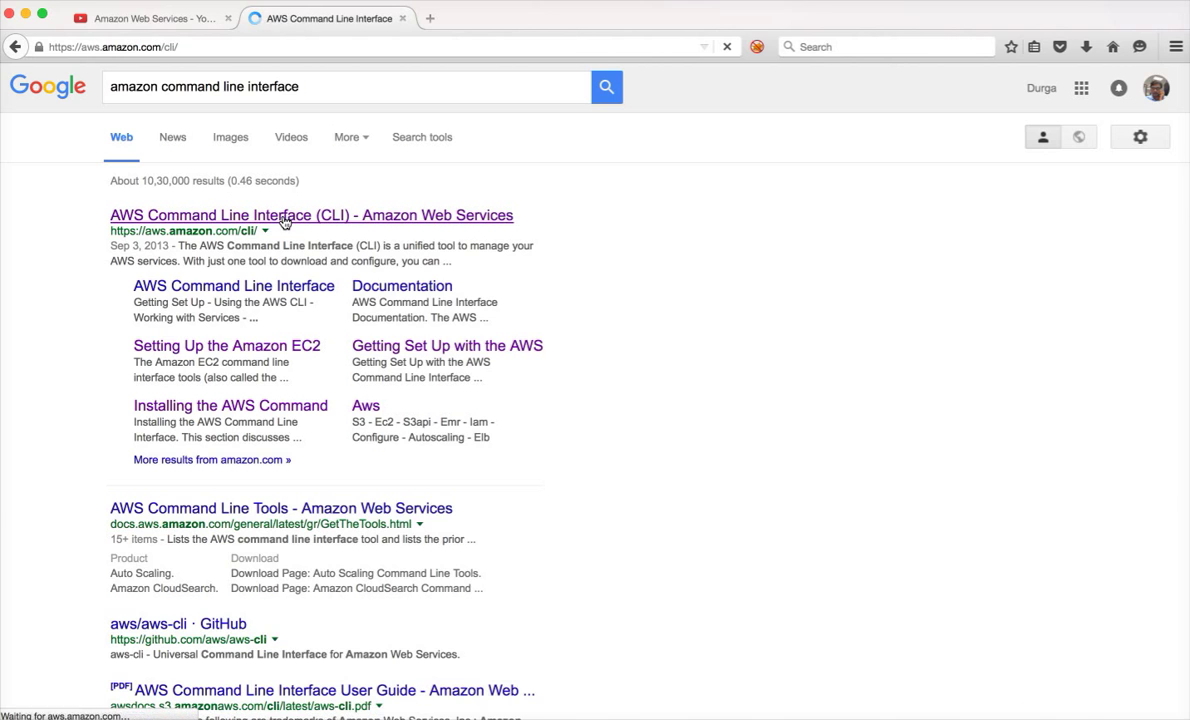
left_click(312, 216)
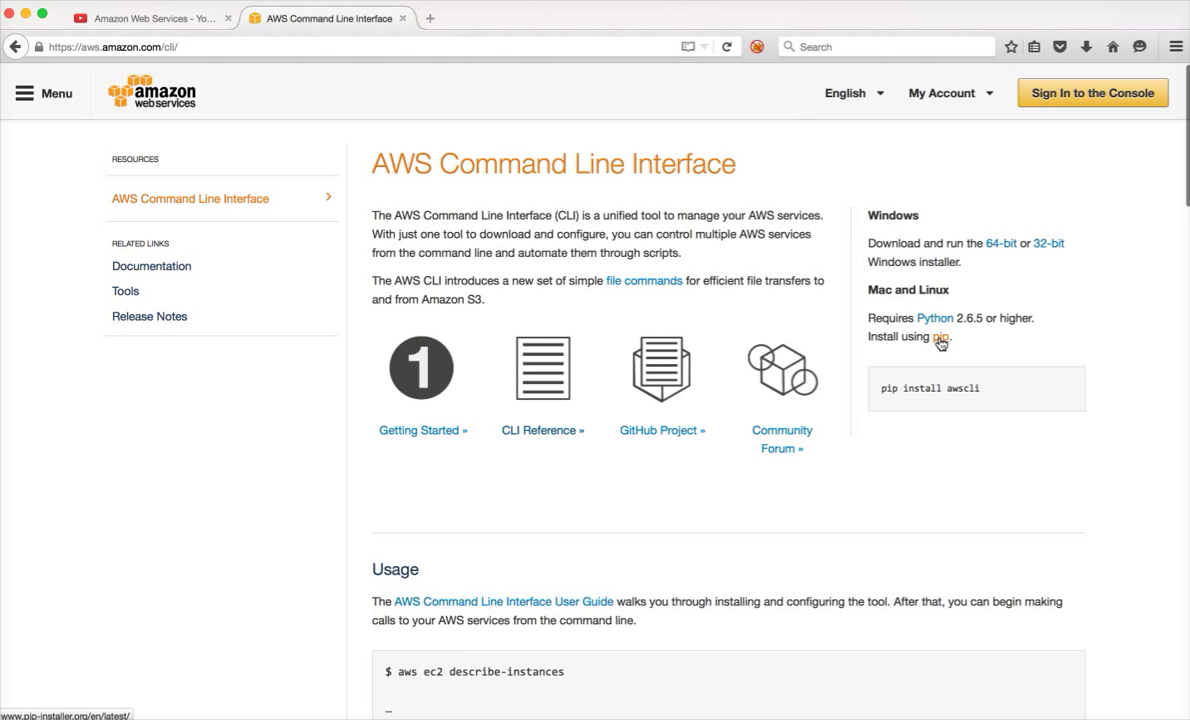
left_click(940, 336)
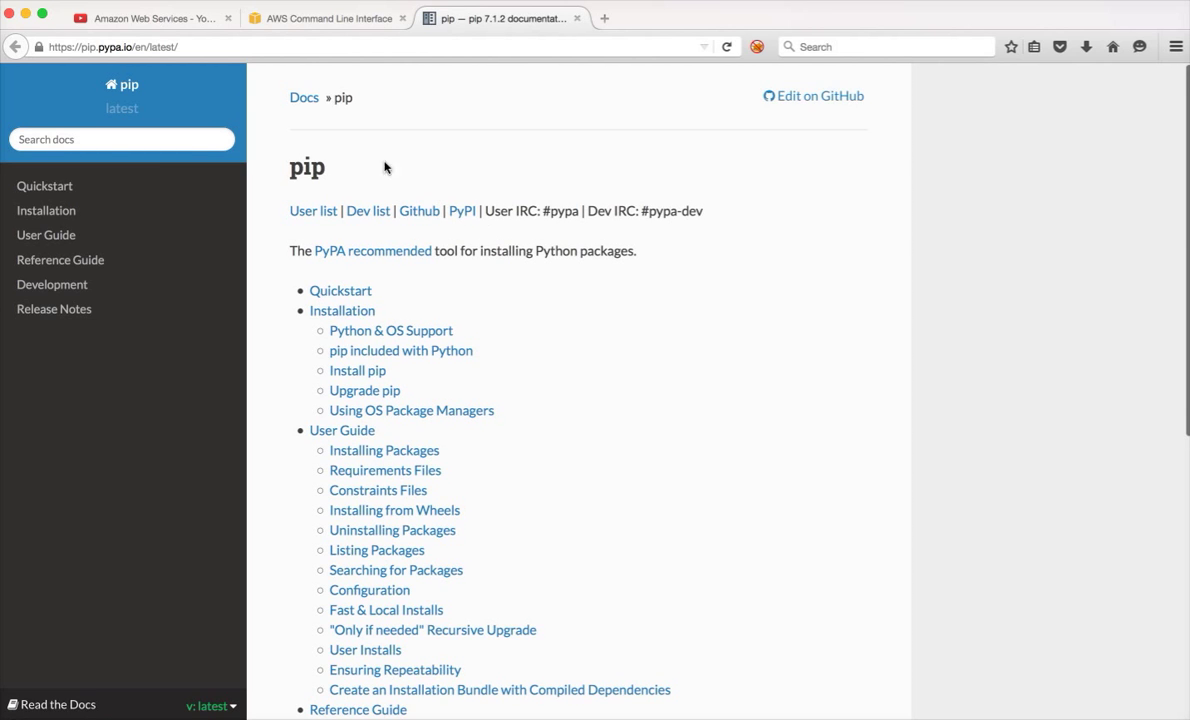
mouse_move(384, 356)
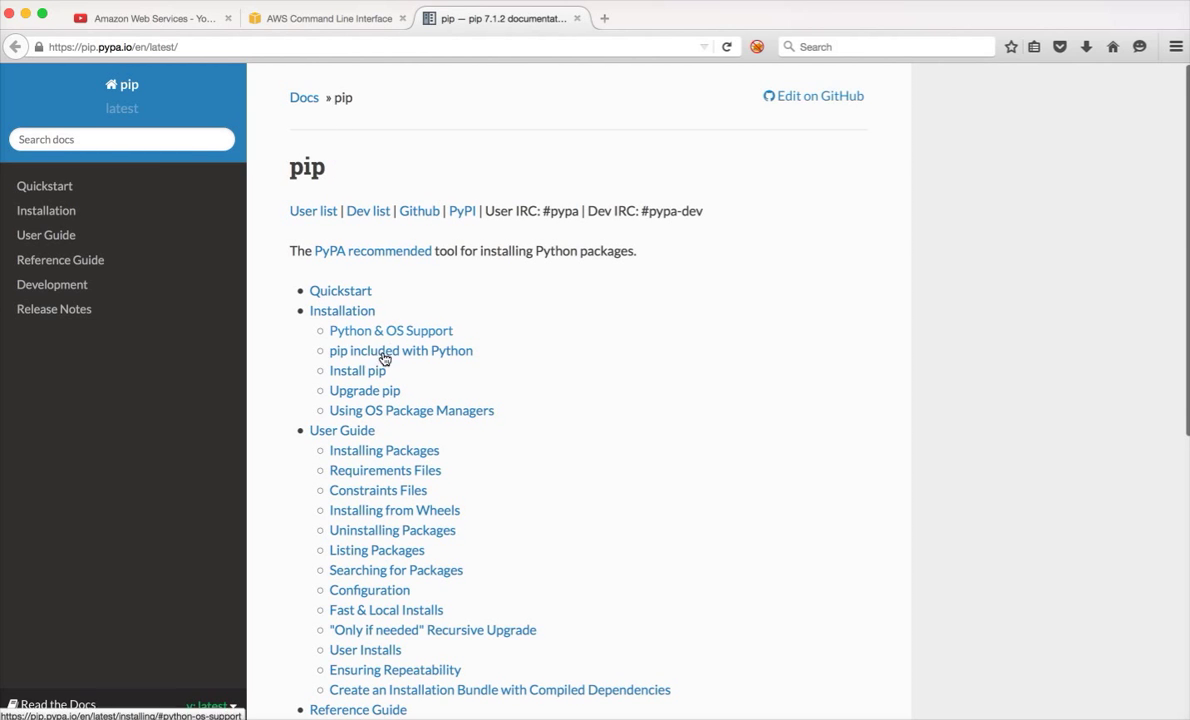
Step: From the Install pip instructions, download get-pip.py and save it to the computer
left_click(356, 370)
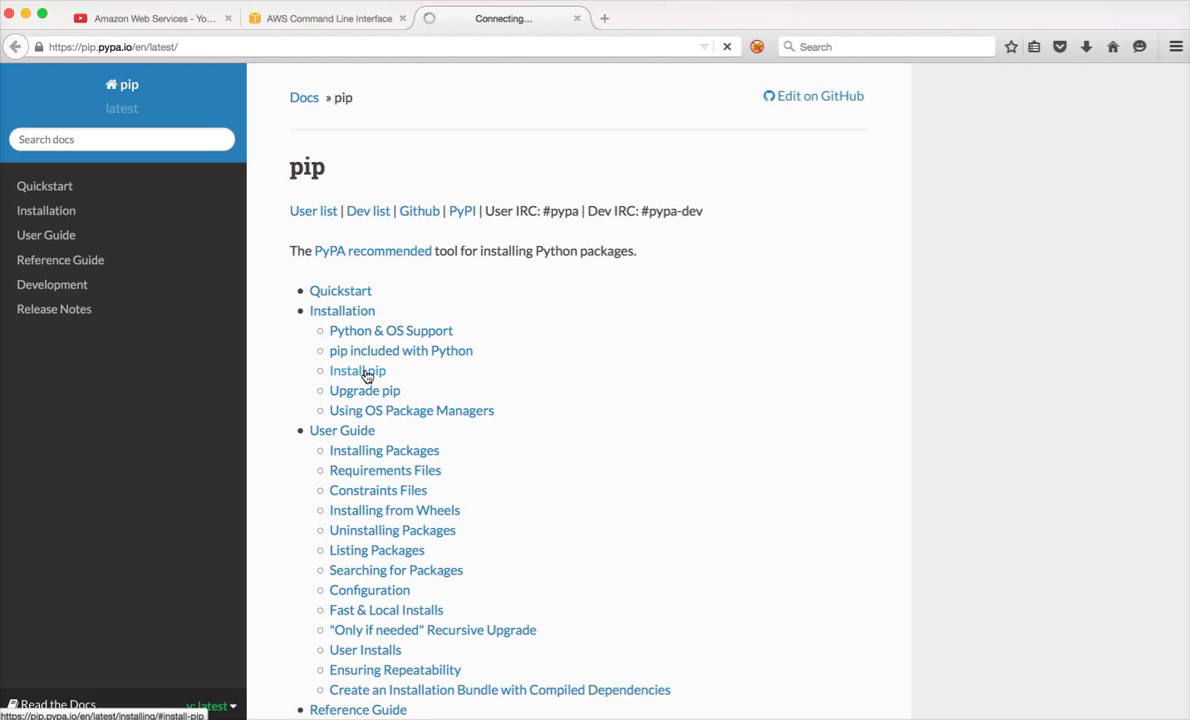
left_click(356, 370)
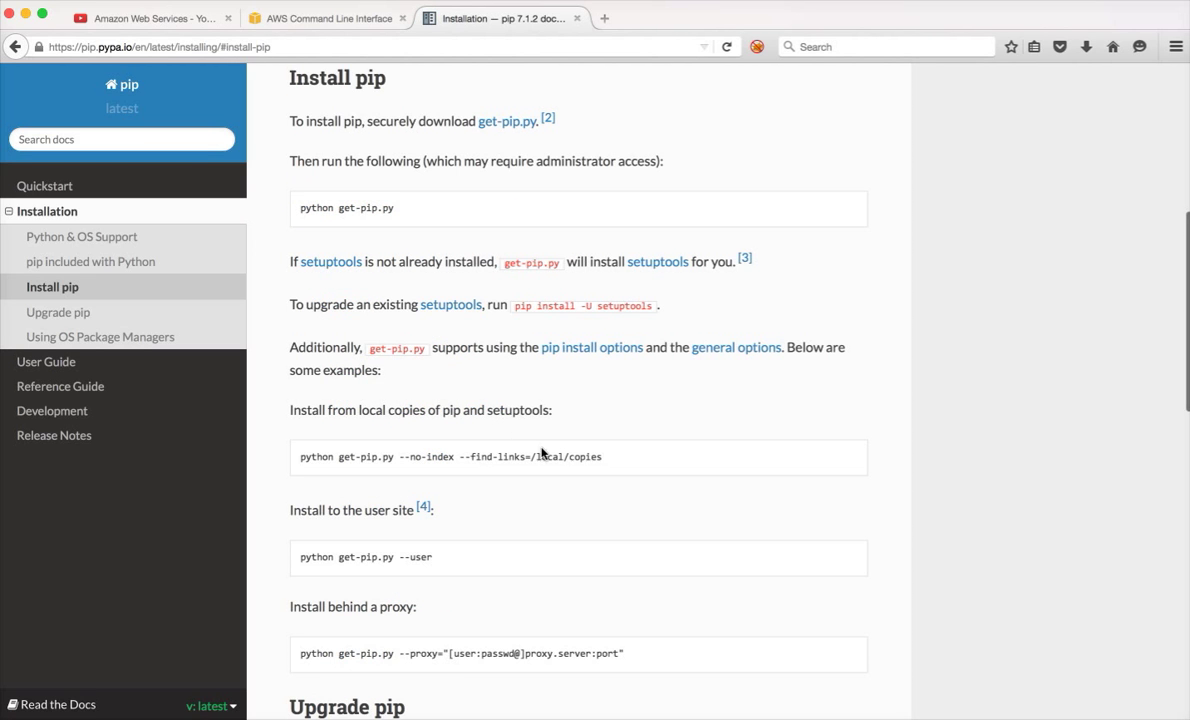
mouse_move(500, 132)
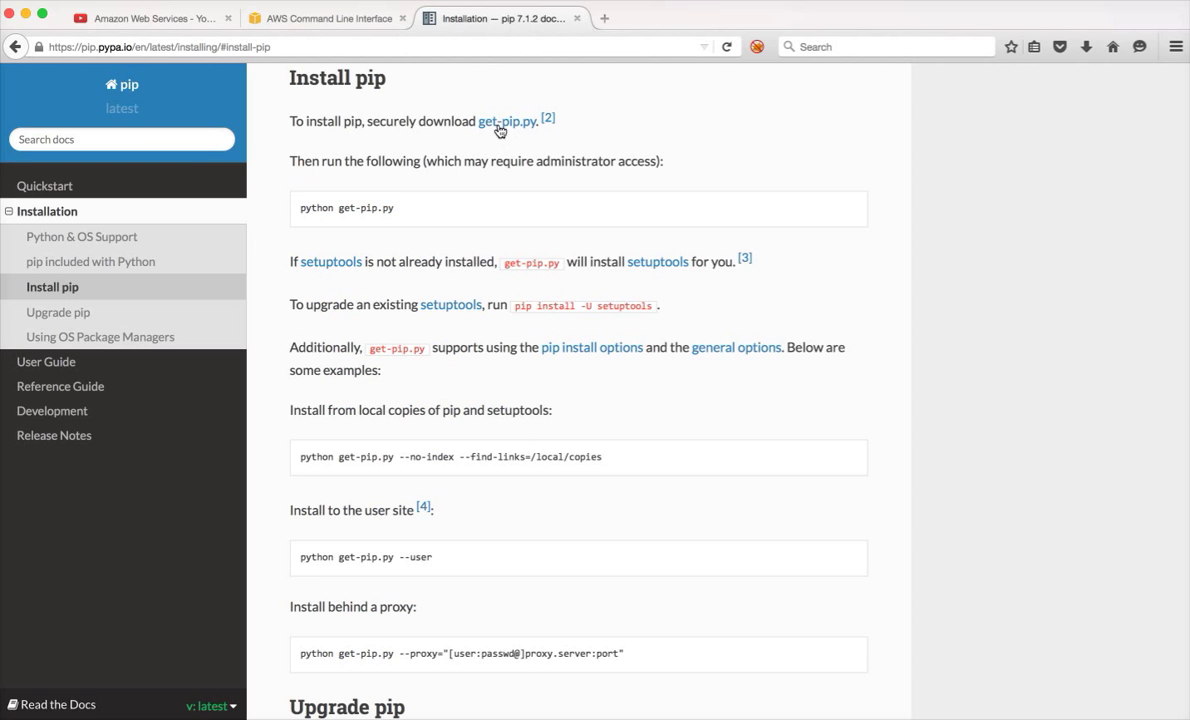
left_click(508, 120)
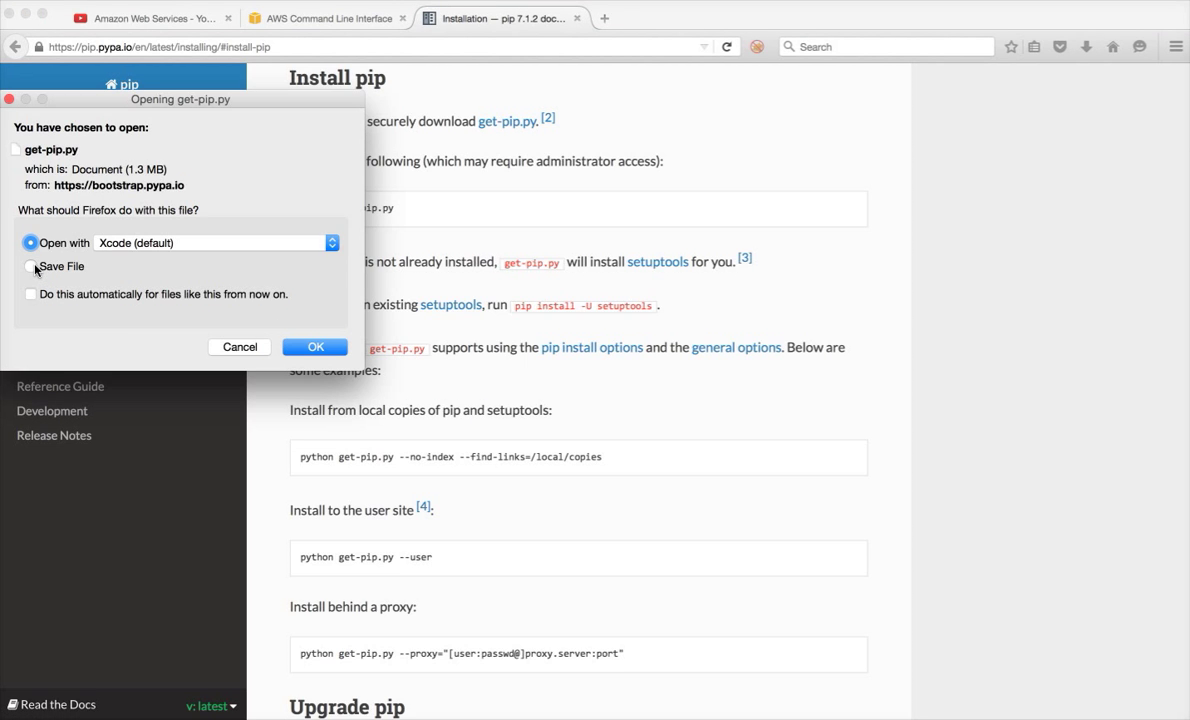
left_click(316, 348)
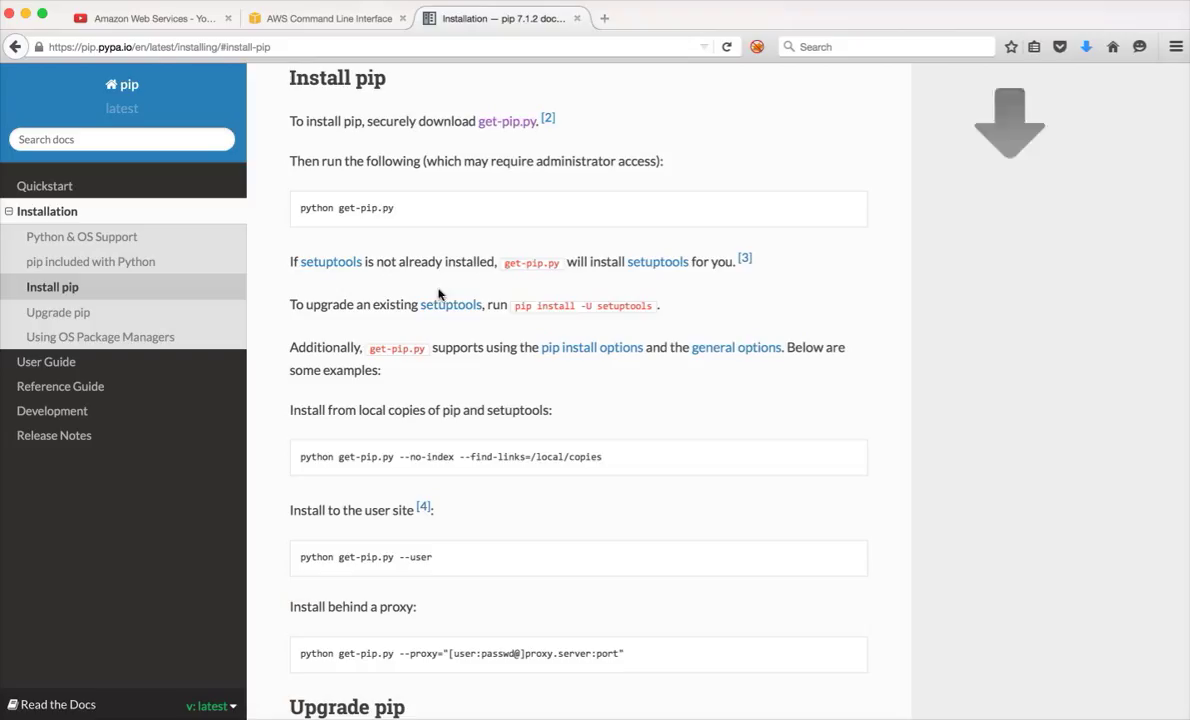
mouse_move(536, 696)
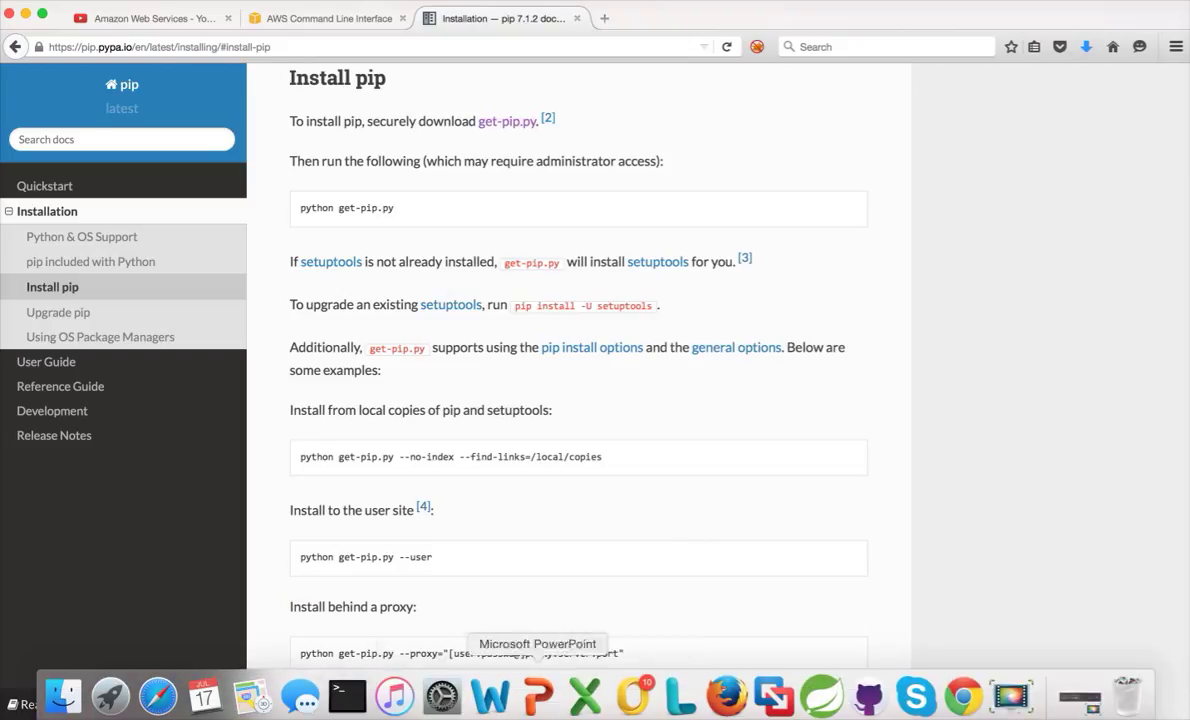
Step: In ~/Downloads run python get-pip.py, hit permission denied, set -o vi and rerun with sudo
left_click(346, 696)
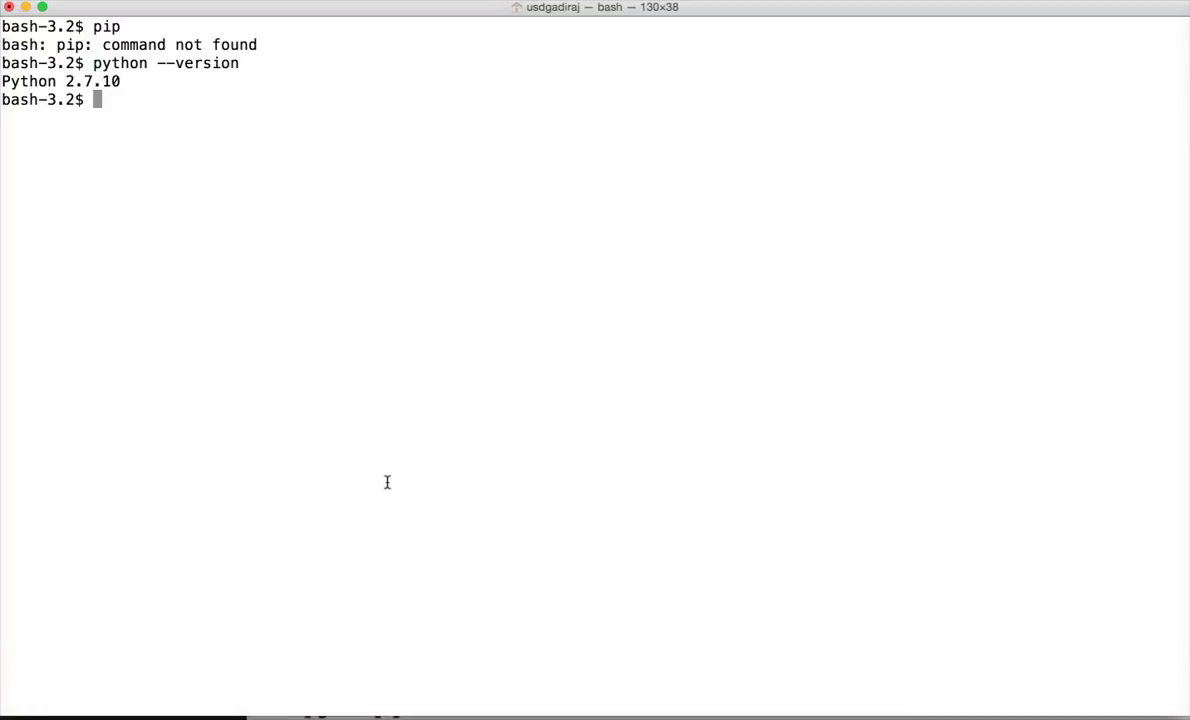
type("cd")
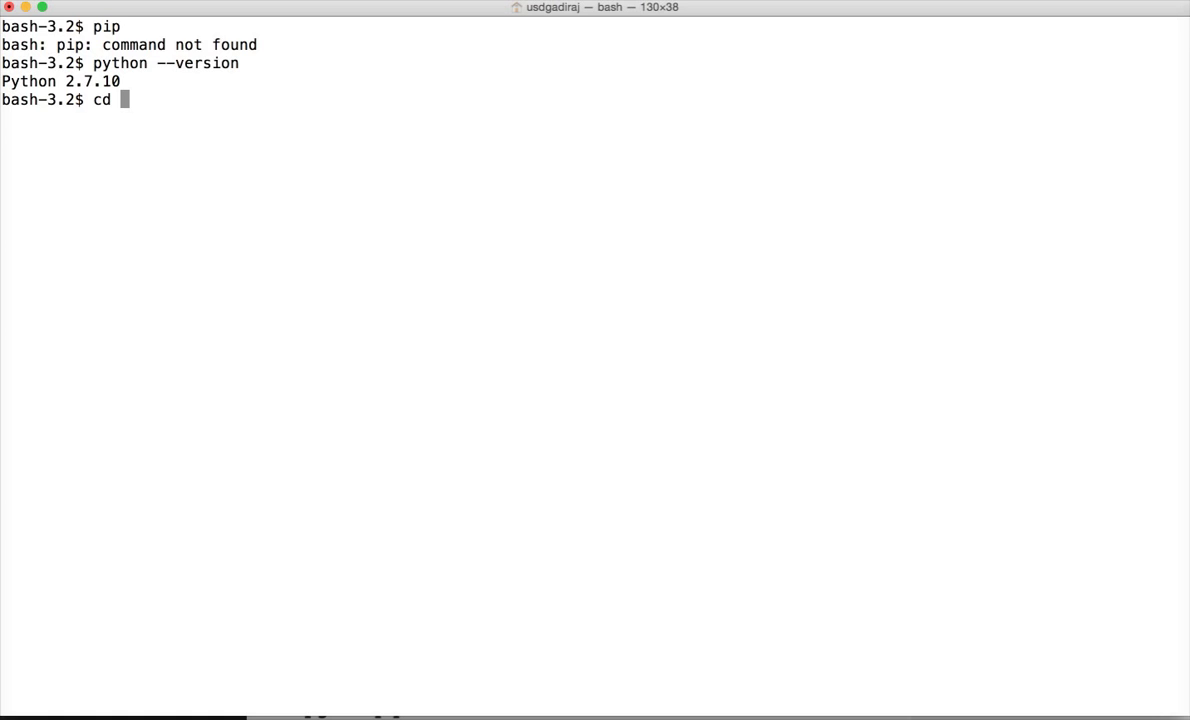
type("~/Downloads/")
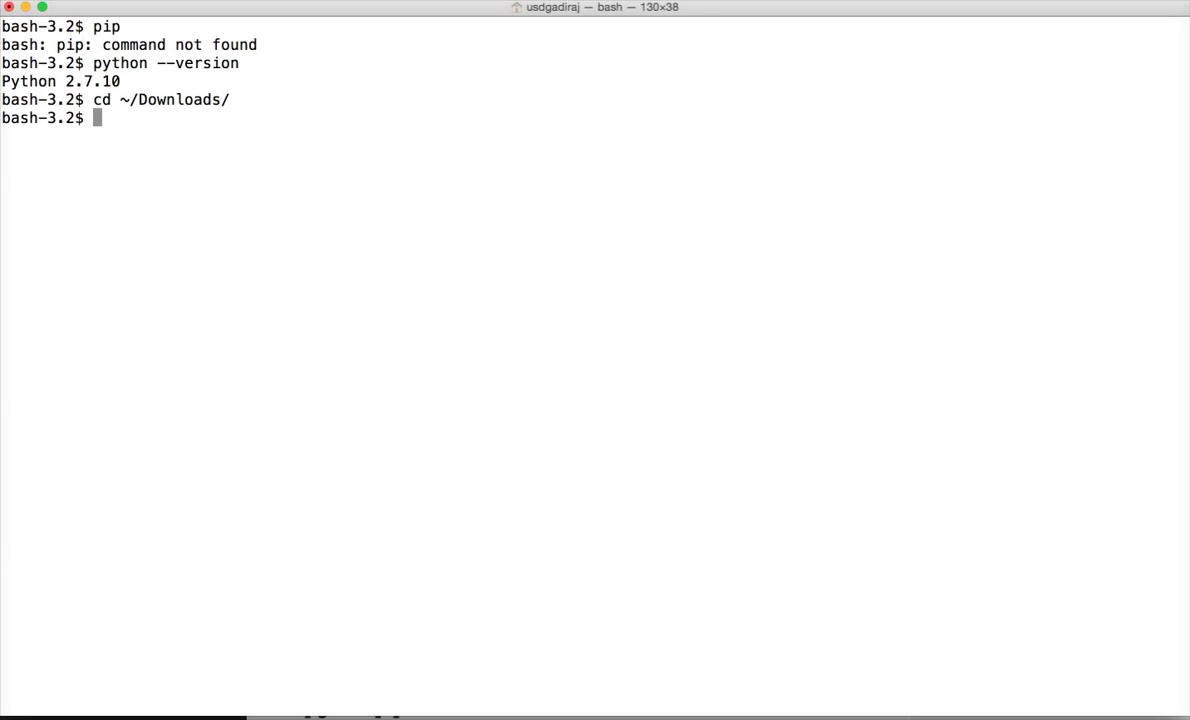
type("python get-pip.py")
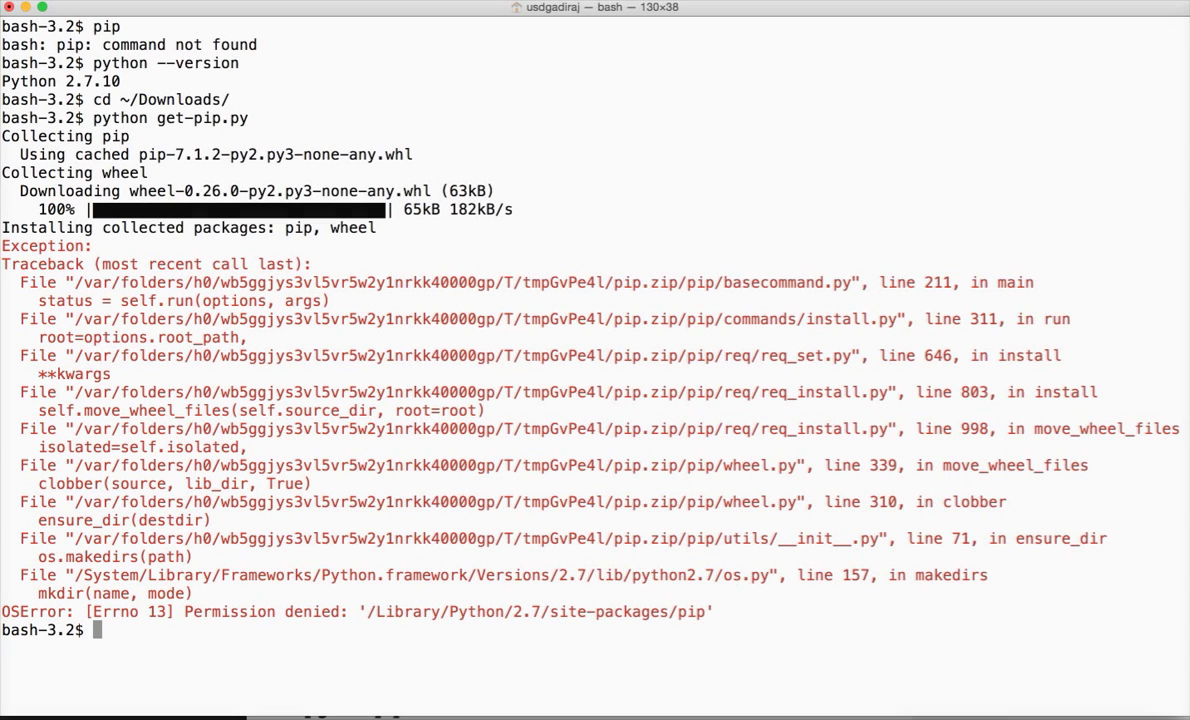
type("set -o vi")
type("sudo python get-pip.py")
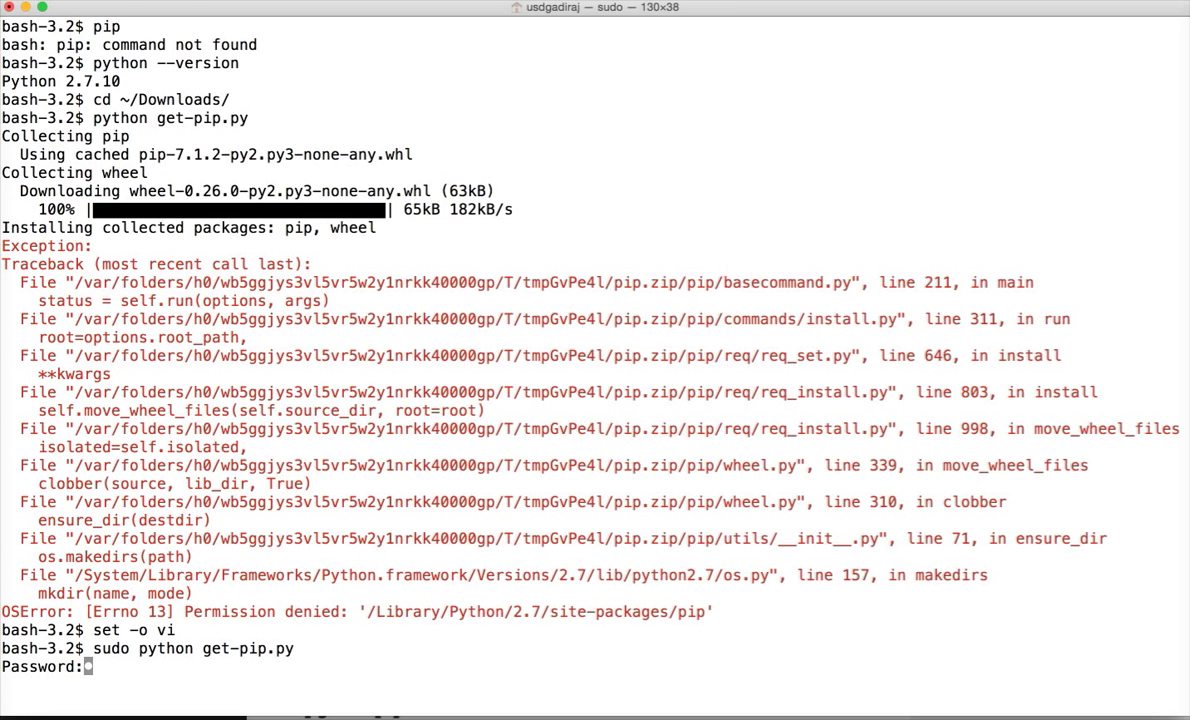
Step: Submit the sudo password so get-pip.py installs pip 7.1.2 and wheel, then begin pip install
key("enter")
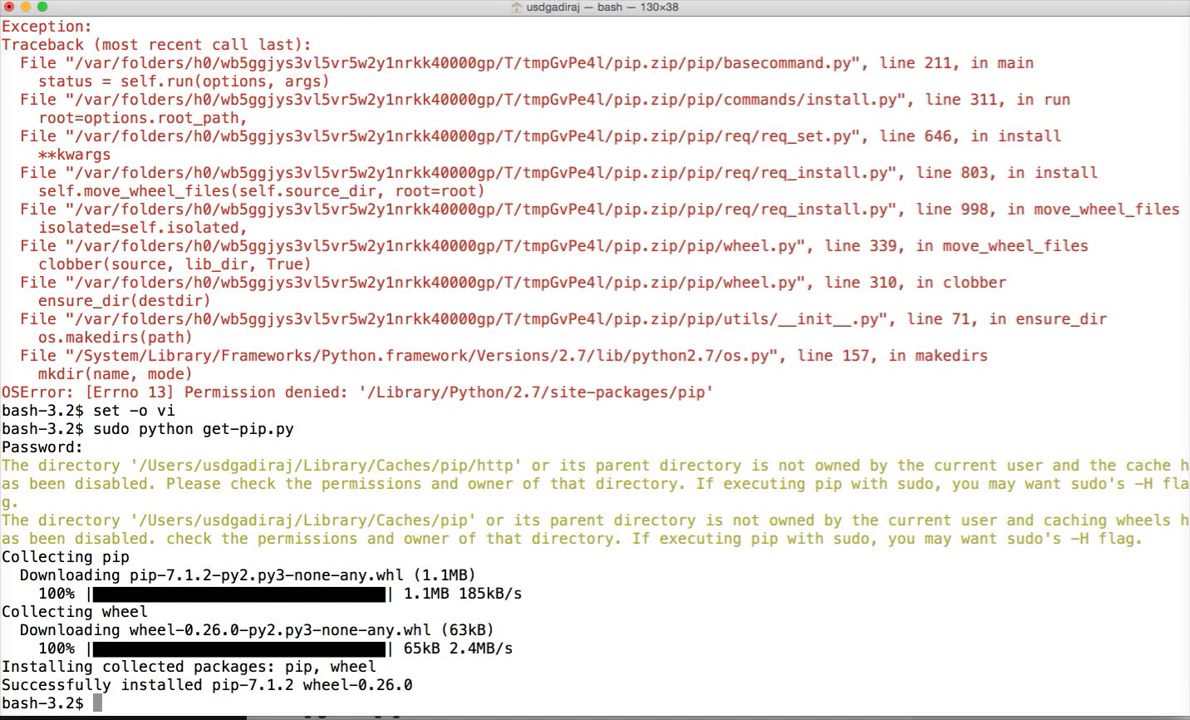
type("pip install awscli")
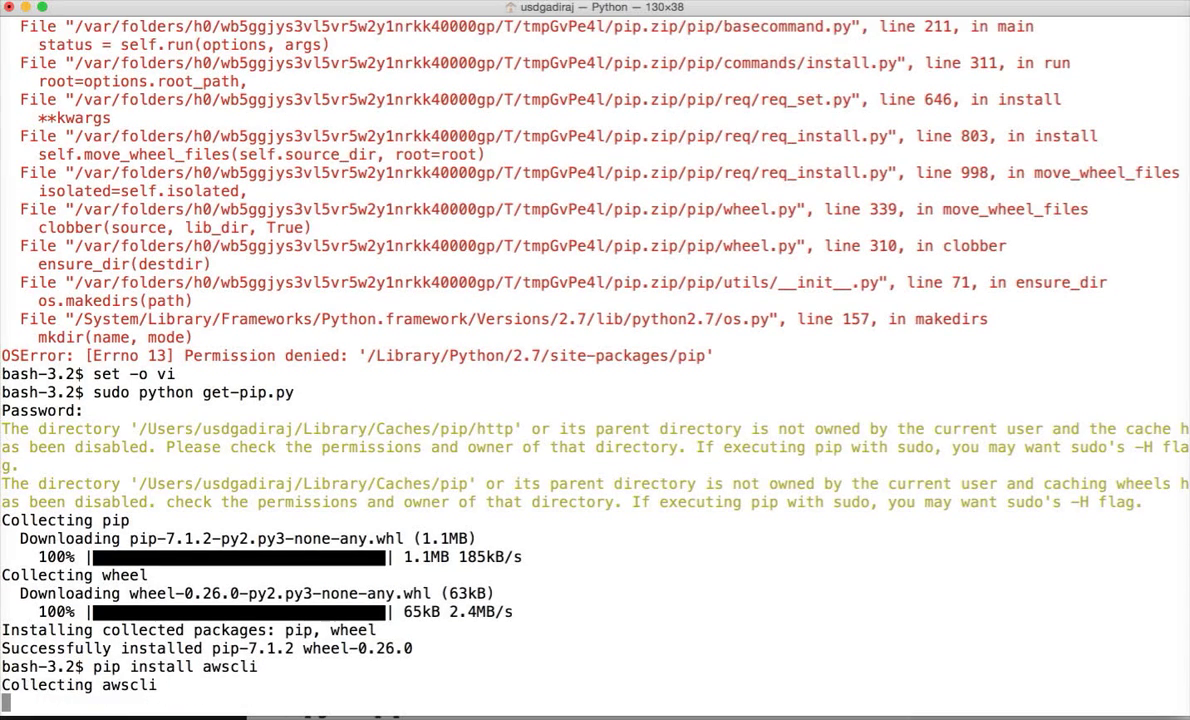
Step: Run pip install awscli, then sudo pip install awscli so awscli 1.8.12 installs, and start aws
key("Return")
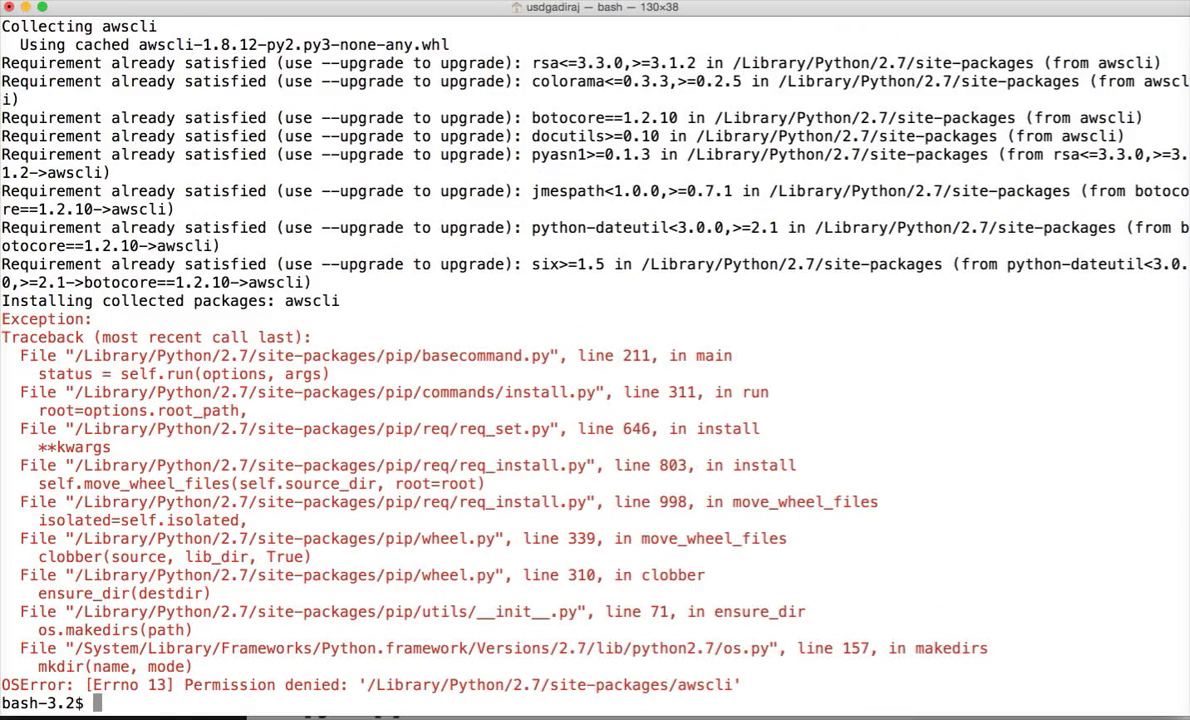
type("pip install awscli")
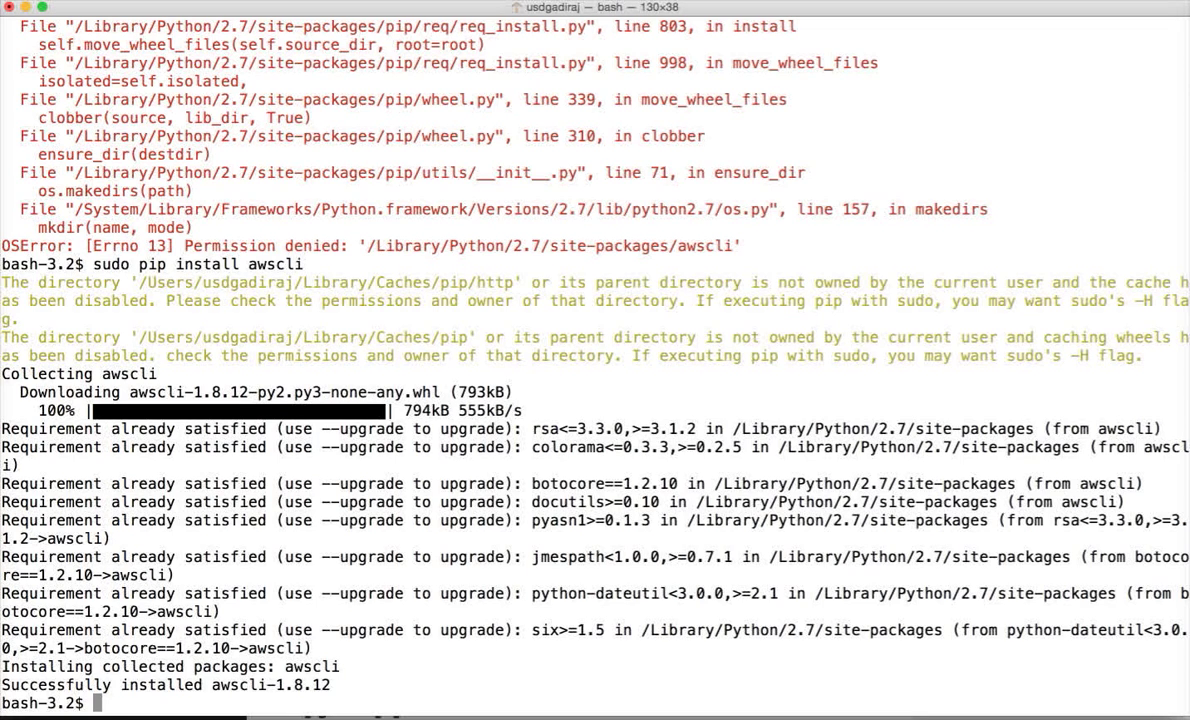
type("aws")
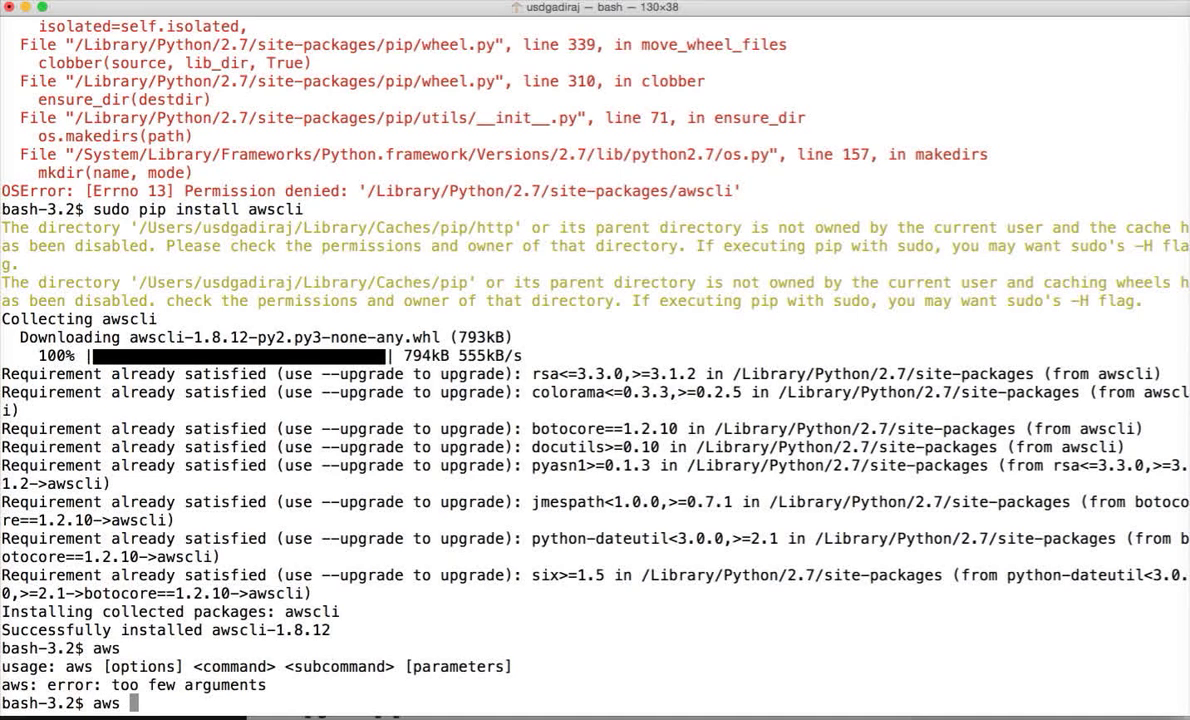
Step: Run aws ec2 describe-instances, which reports that a region must be specified
type("ec2")
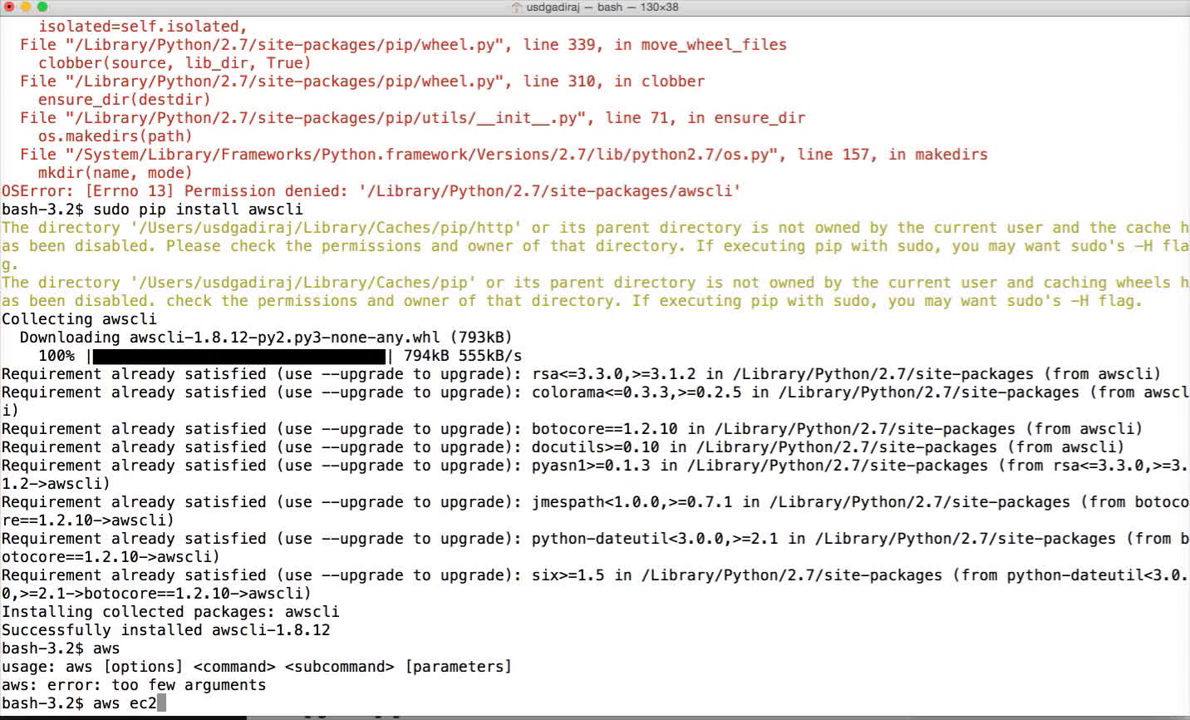
type("des")
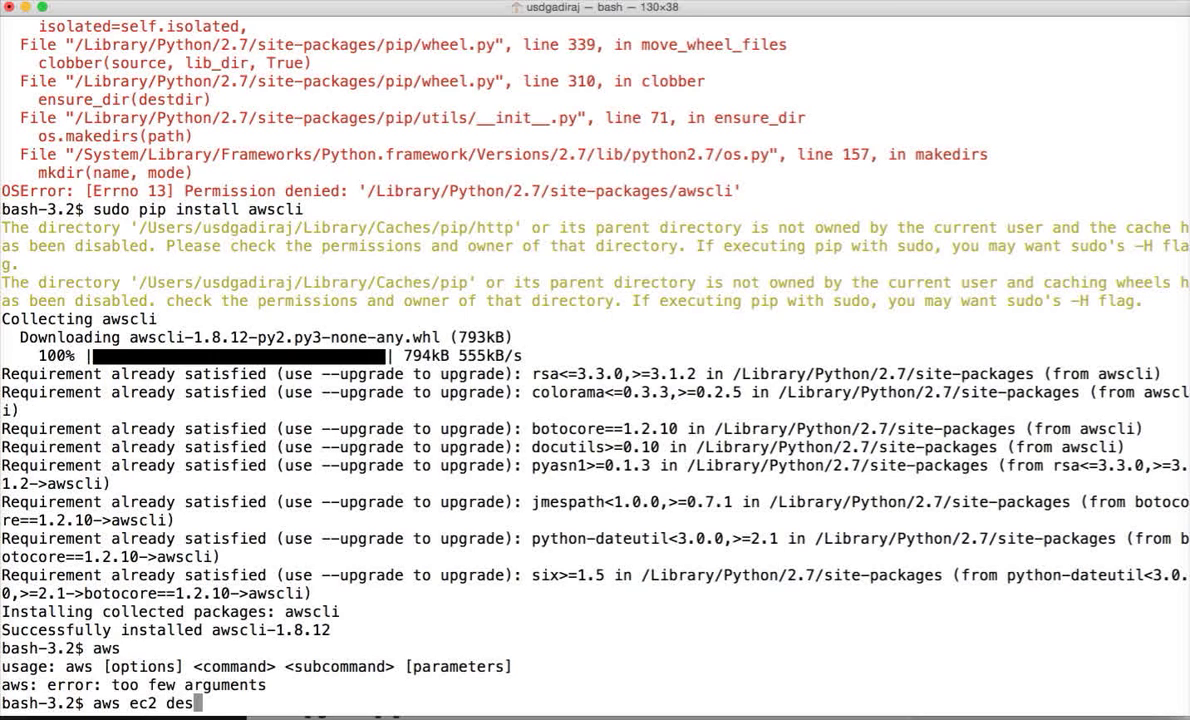
type("cribe-instances")
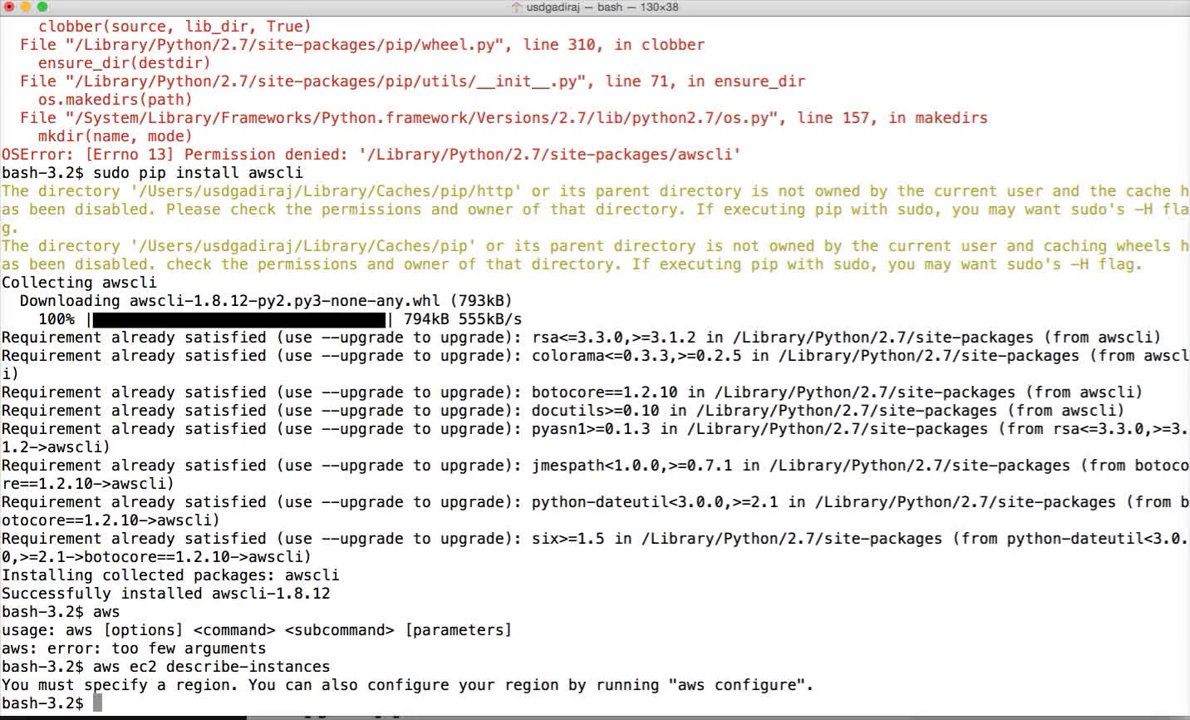
mouse_move(420, 446)
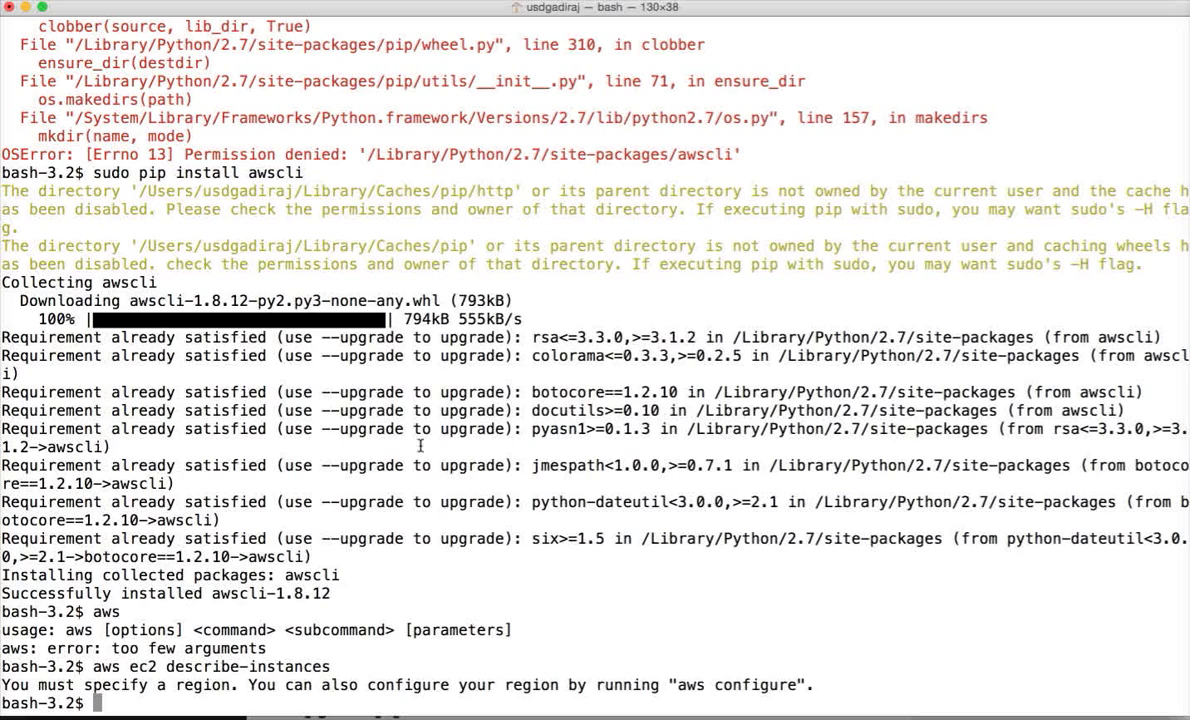